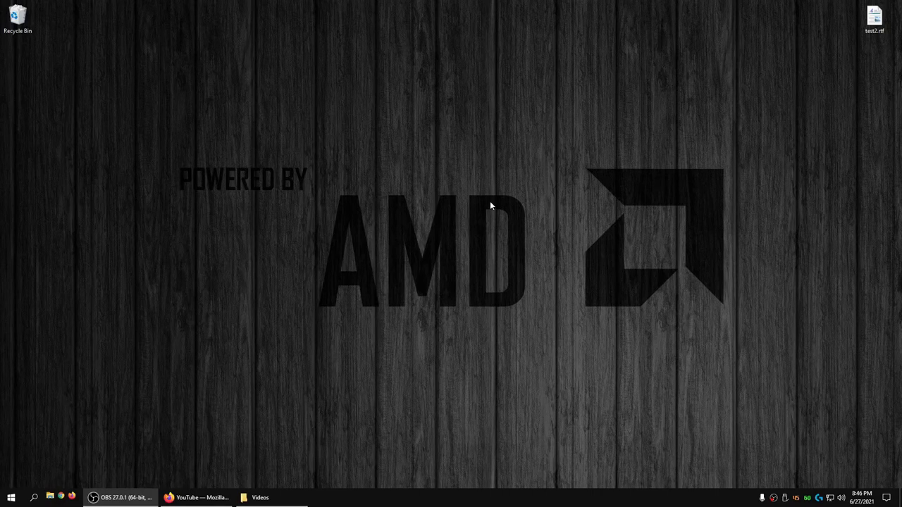
pyautogui.moveTo(452, 195)
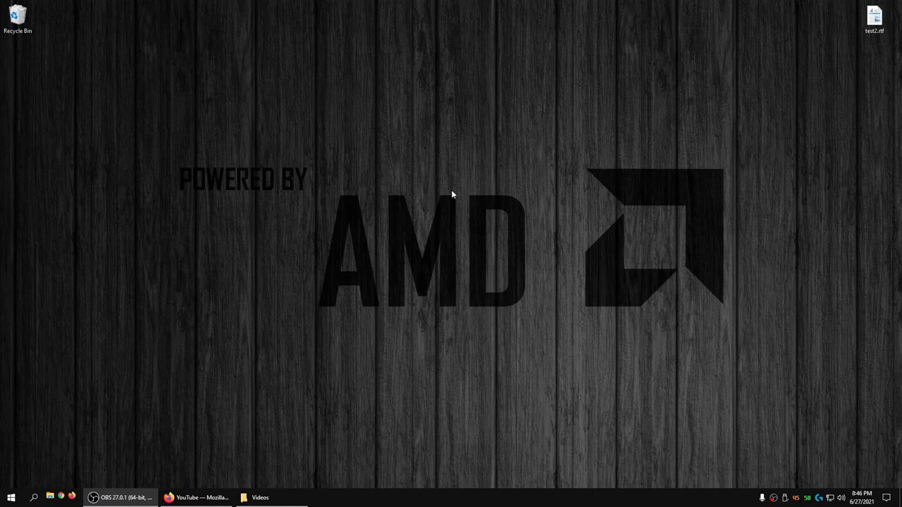
pyautogui.moveTo(424, 231)
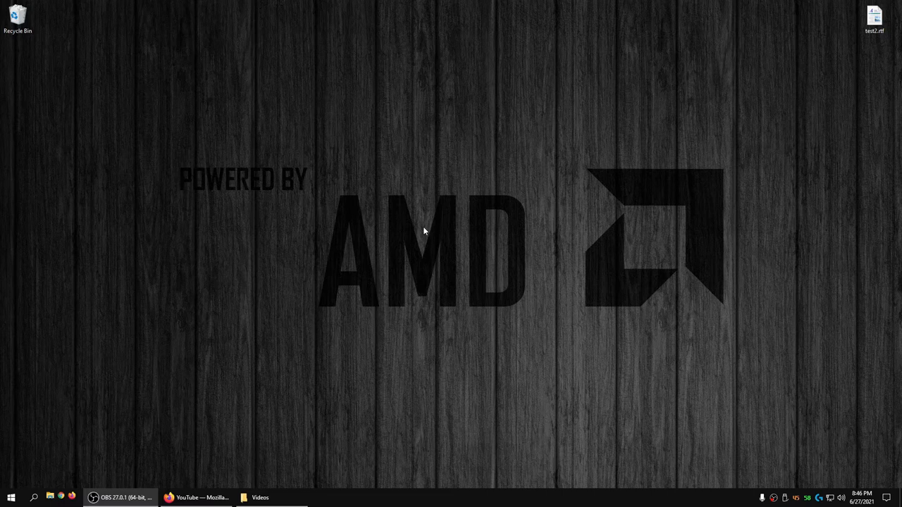
pyautogui.moveTo(362, 237)
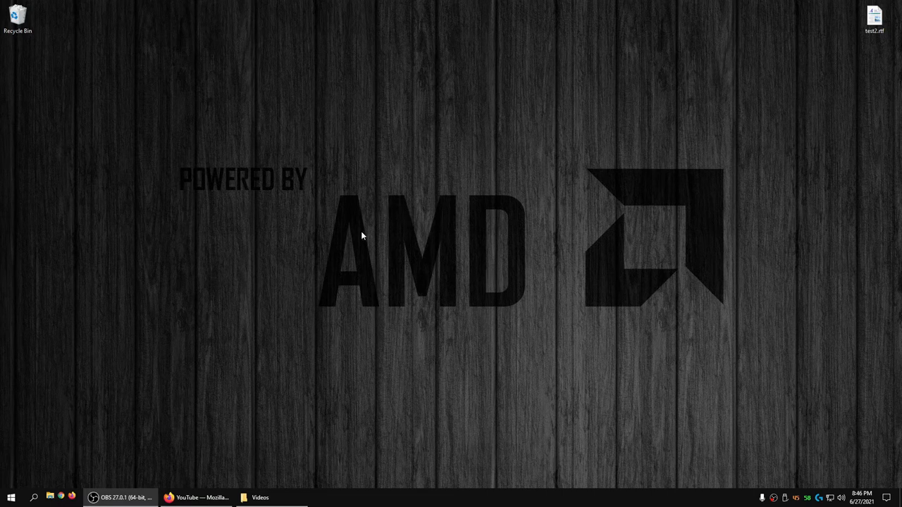
pyautogui.moveTo(336, 207)
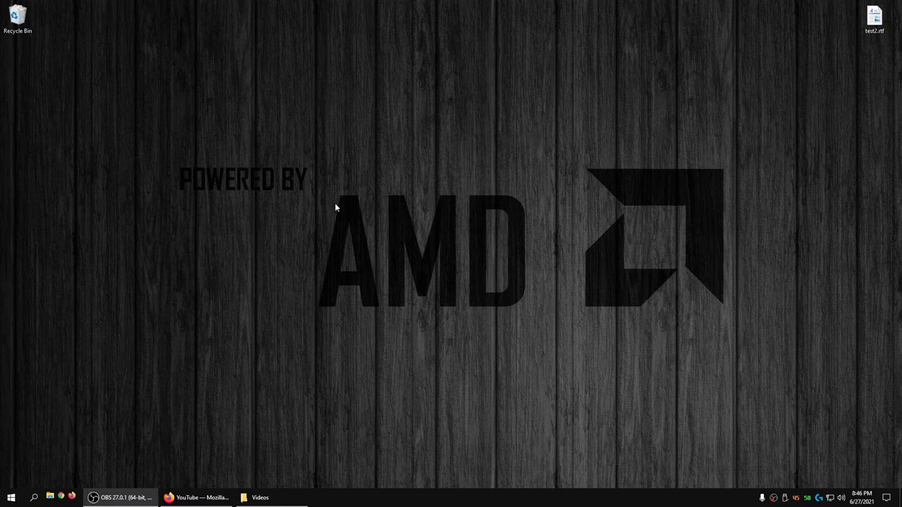
pyautogui.moveTo(123, 142)
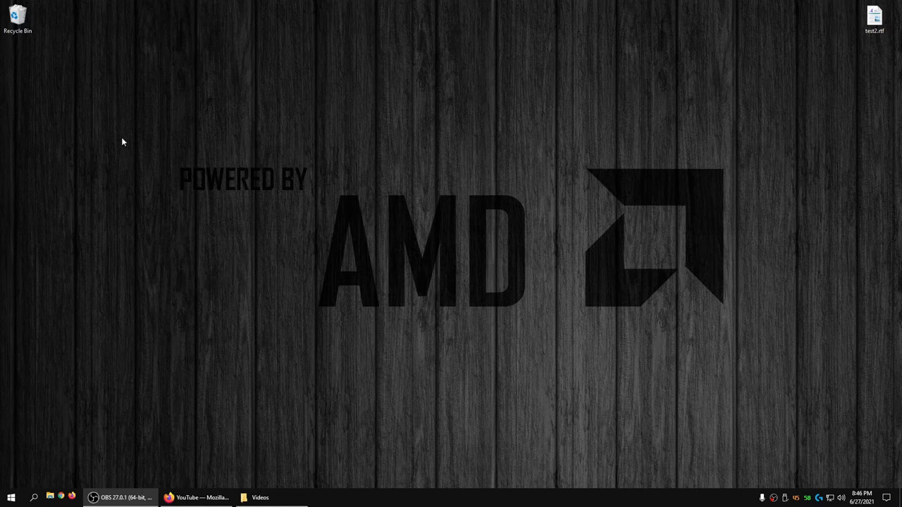
pyautogui.moveTo(525, 106)
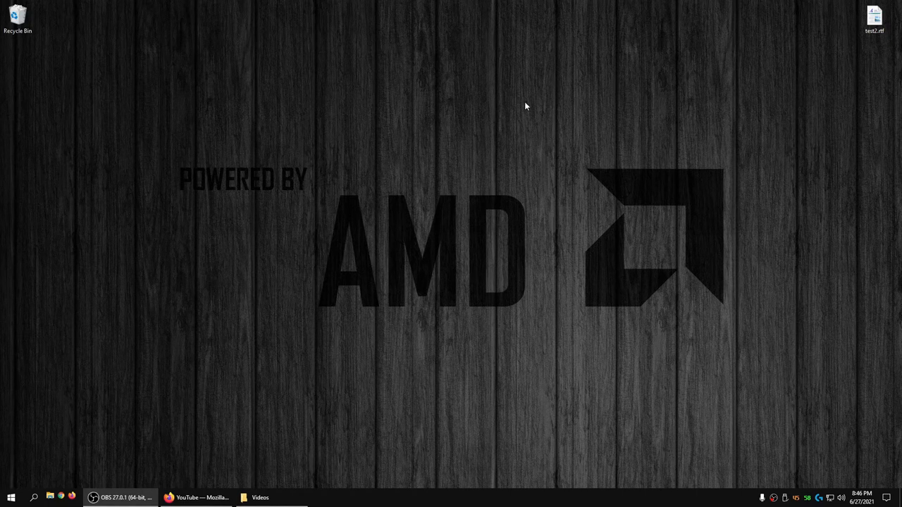
pyautogui.moveTo(809, 428)
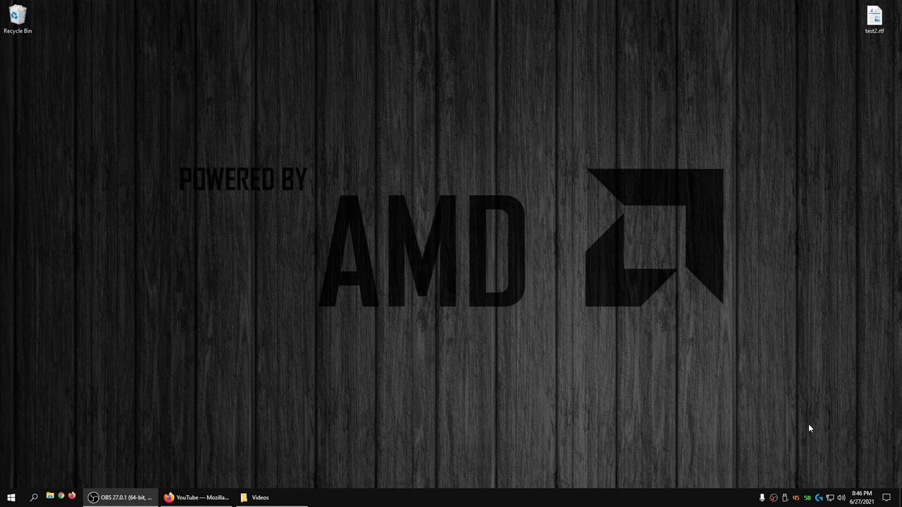
pyautogui.moveTo(317, 325)
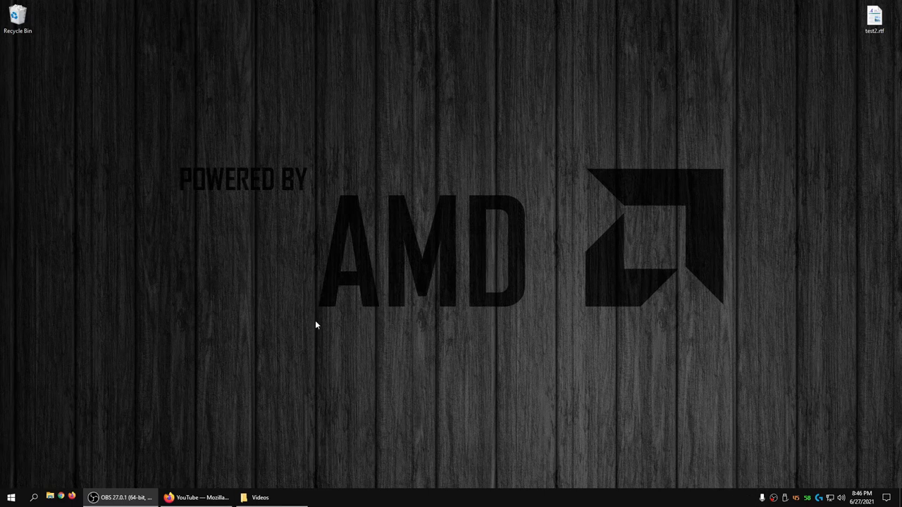
pyautogui.moveTo(39, 291)
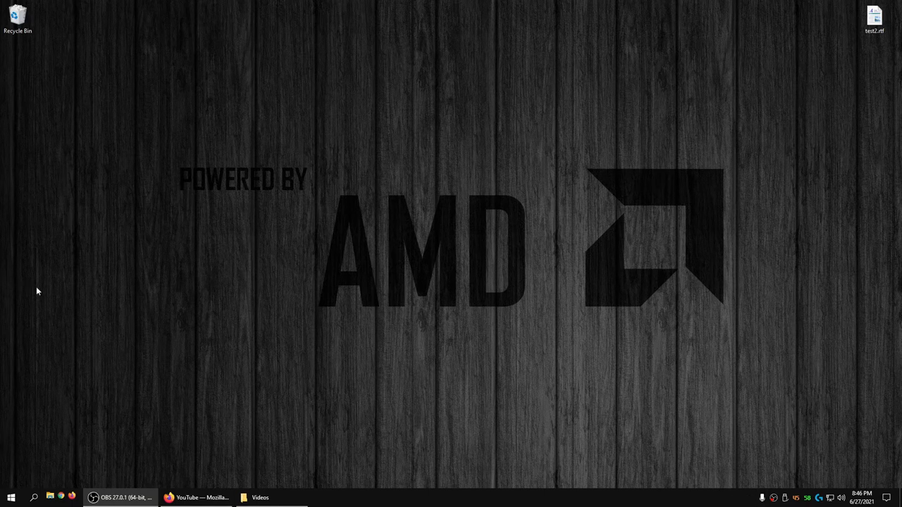
pyautogui.moveTo(409, 213)
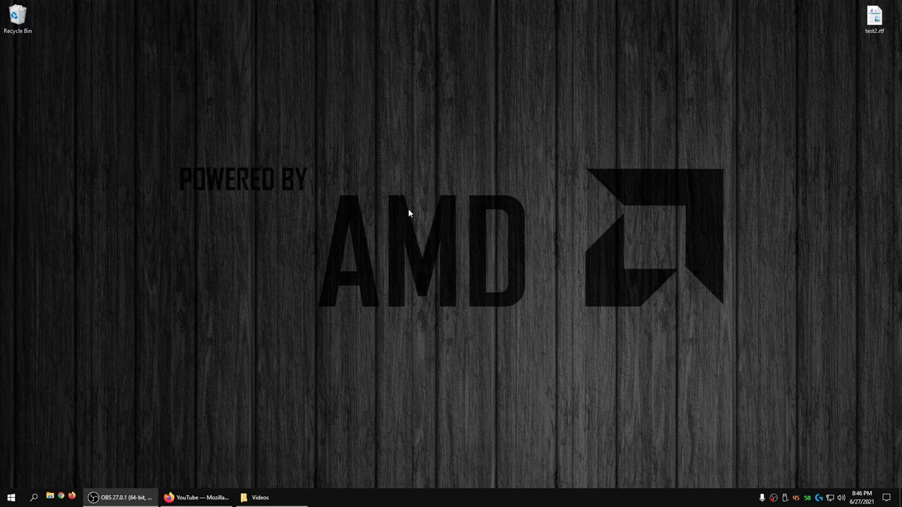
pyautogui.moveTo(258, 248)
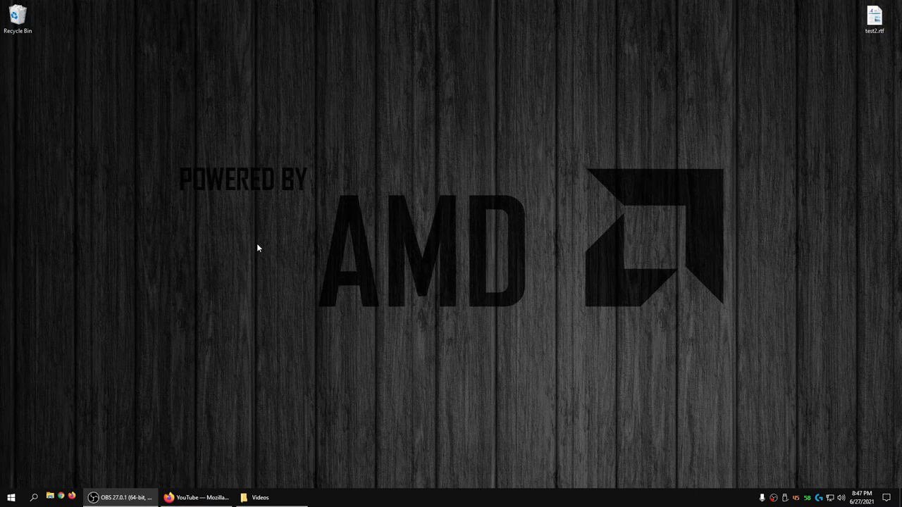
pyautogui.moveTo(307, 236)
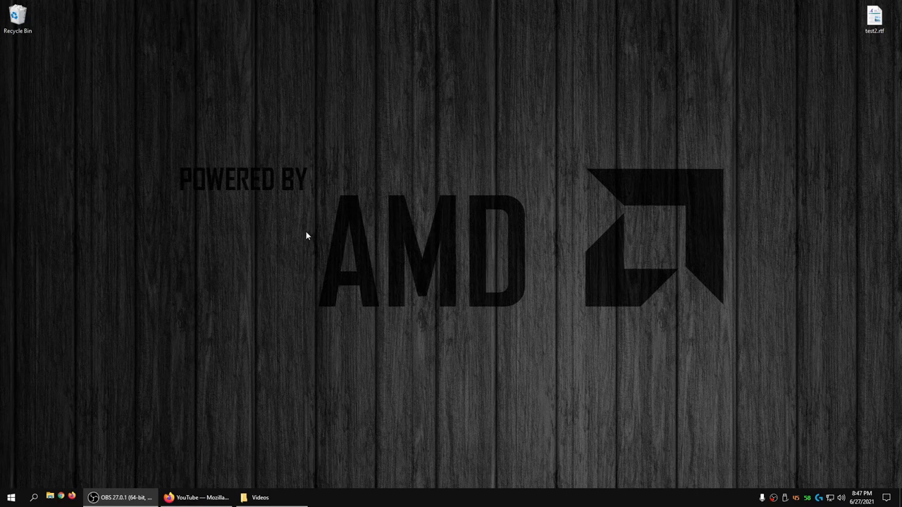
pyautogui.moveTo(826, 199)
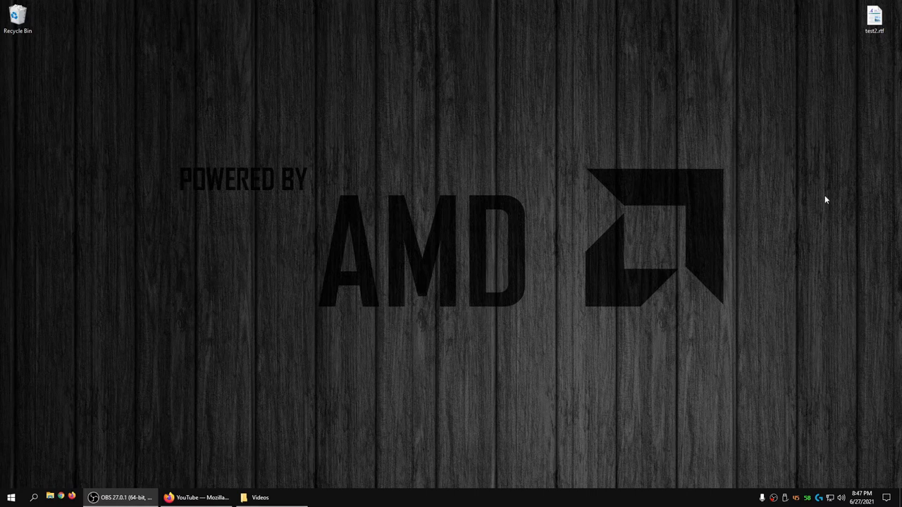
pyautogui.moveTo(619, 246)
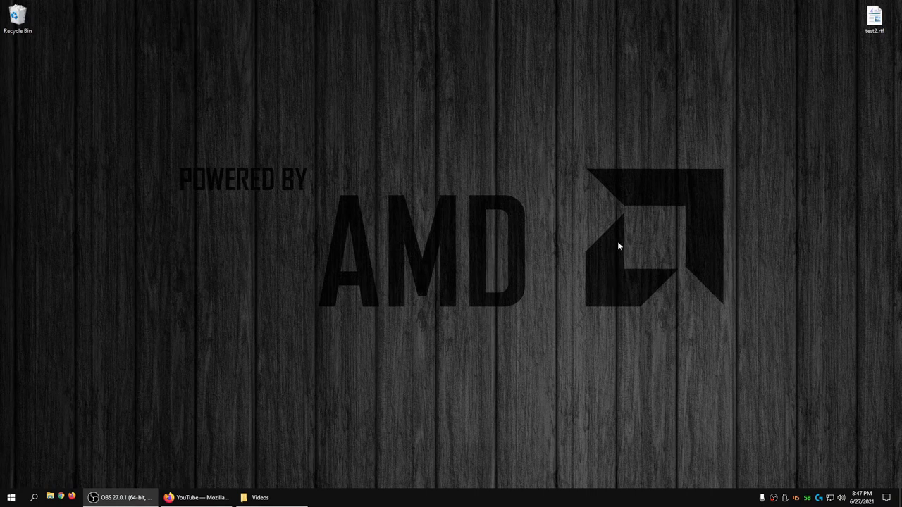
pyautogui.moveTo(555, 217)
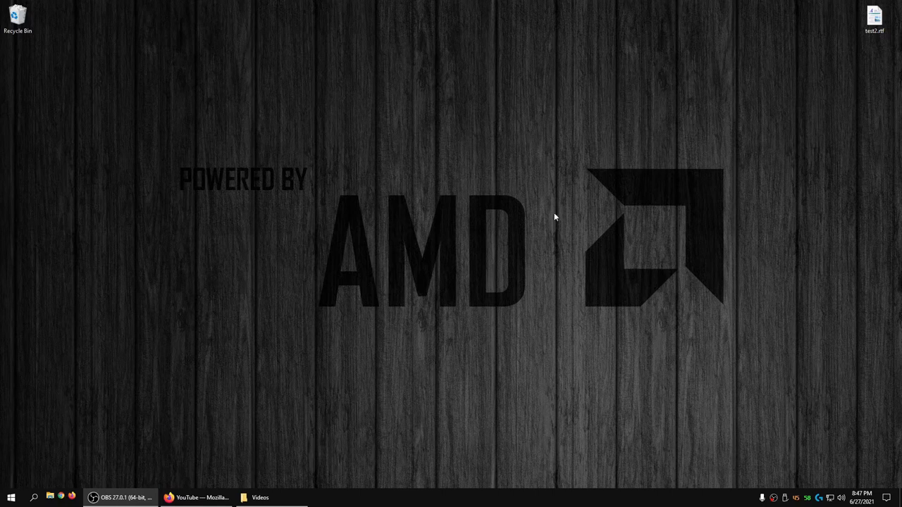
pyautogui.moveTo(787, 278)
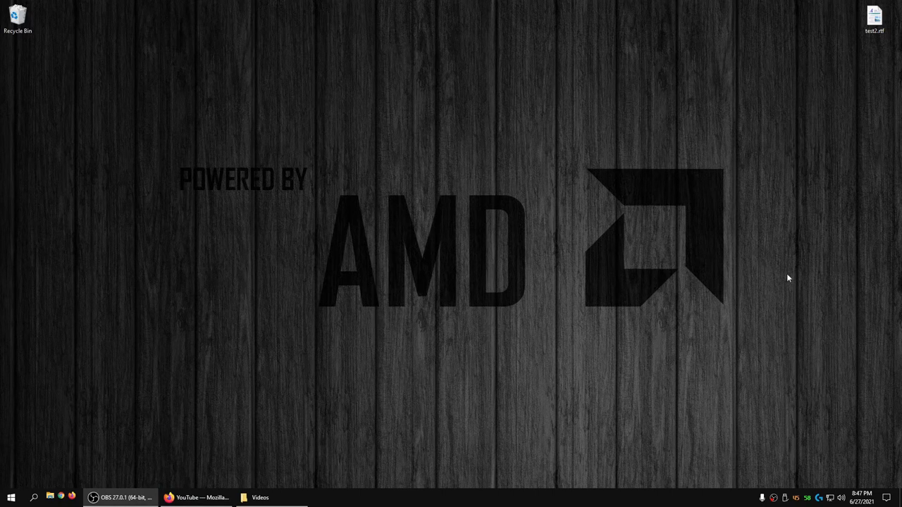
pyautogui.moveTo(688, 228)
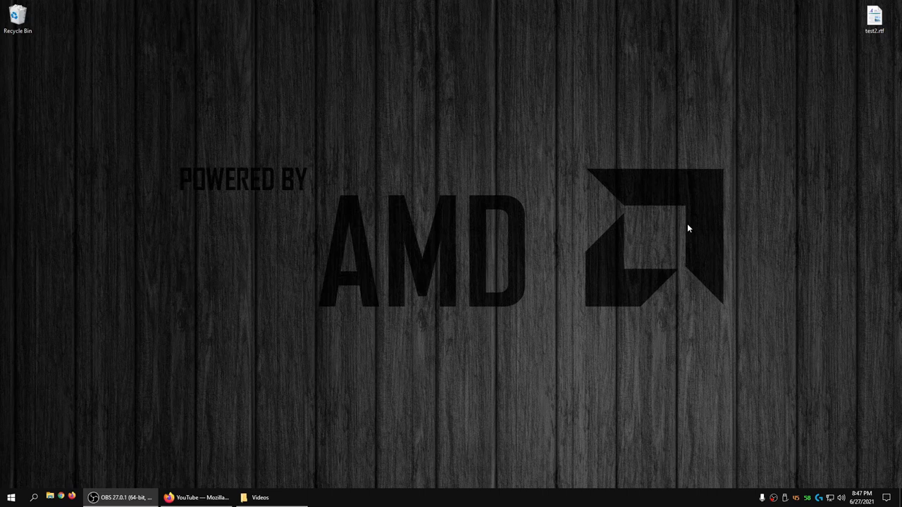
pyautogui.moveTo(655, 252)
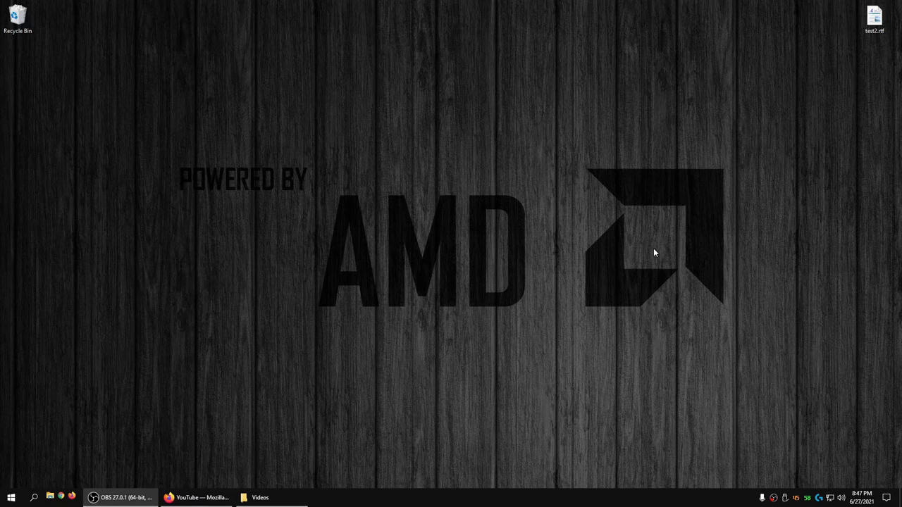
pyautogui.moveTo(582, 256)
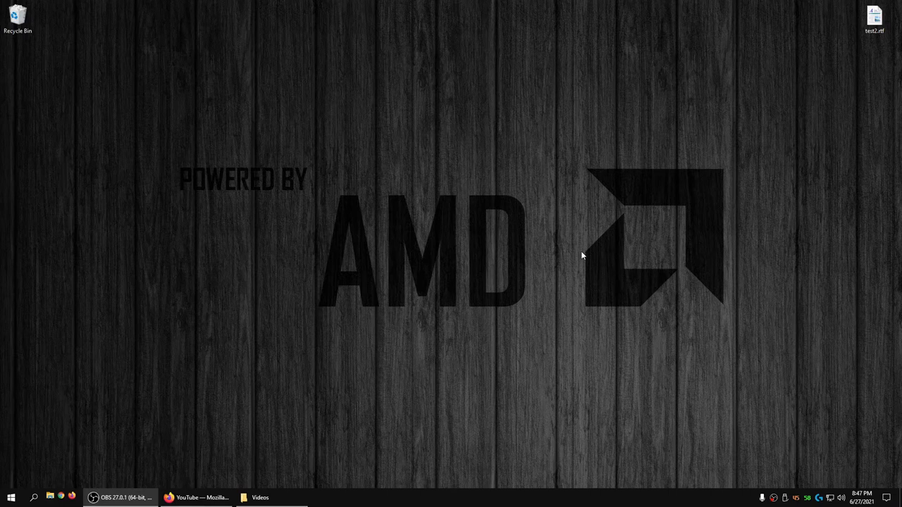
pyautogui.moveTo(549, 257)
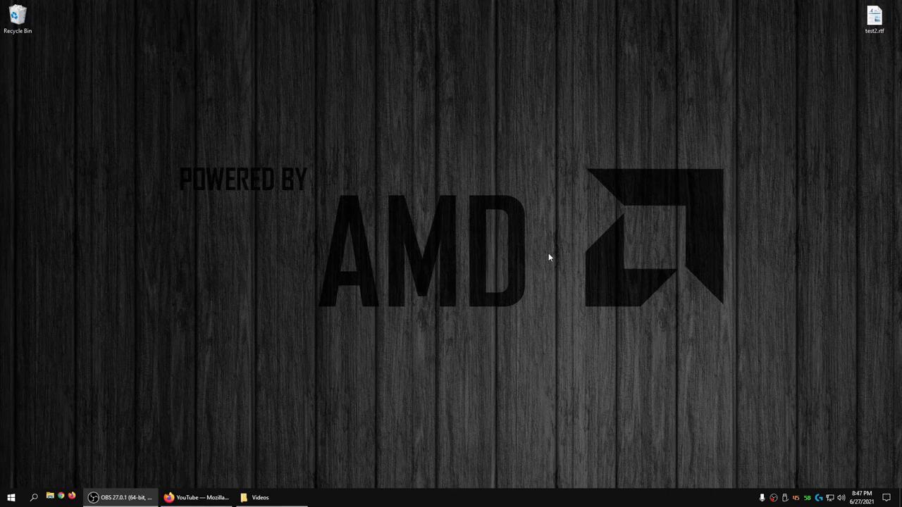
pyautogui.moveTo(504, 248)
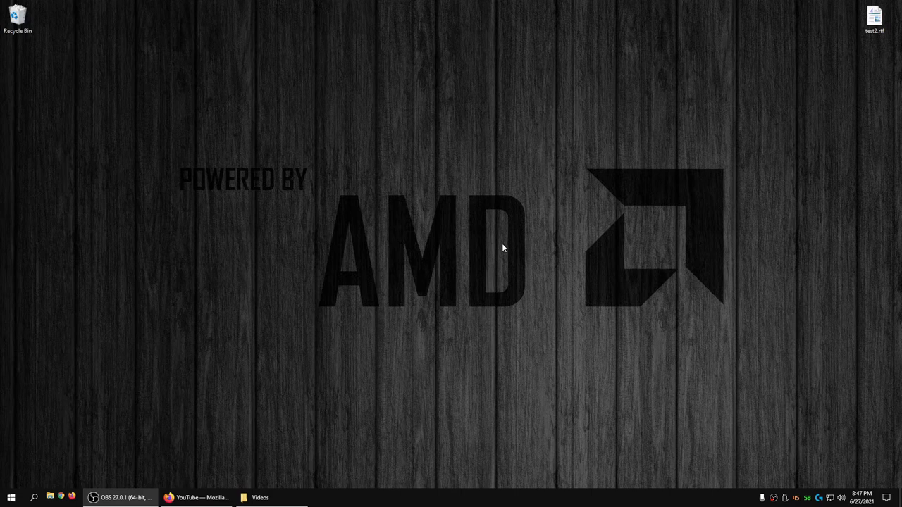
pyautogui.moveTo(519, 245)
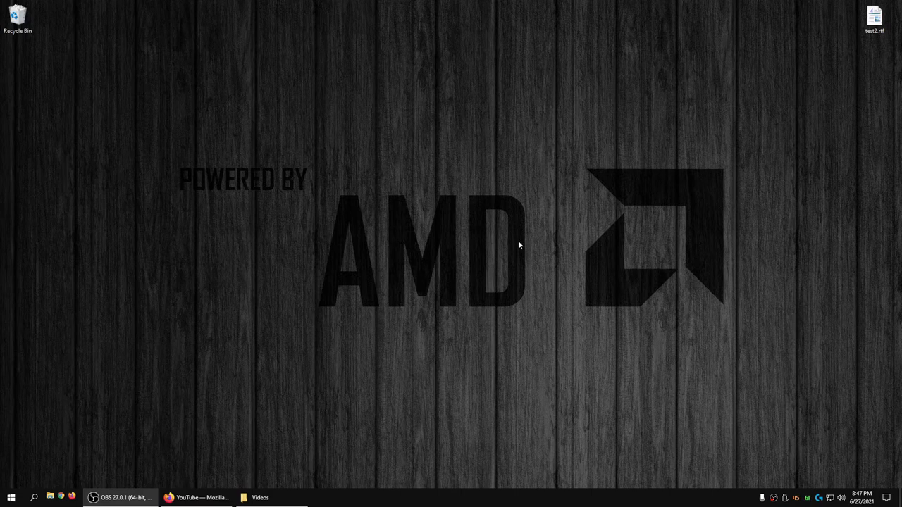
pyautogui.moveTo(534, 245)
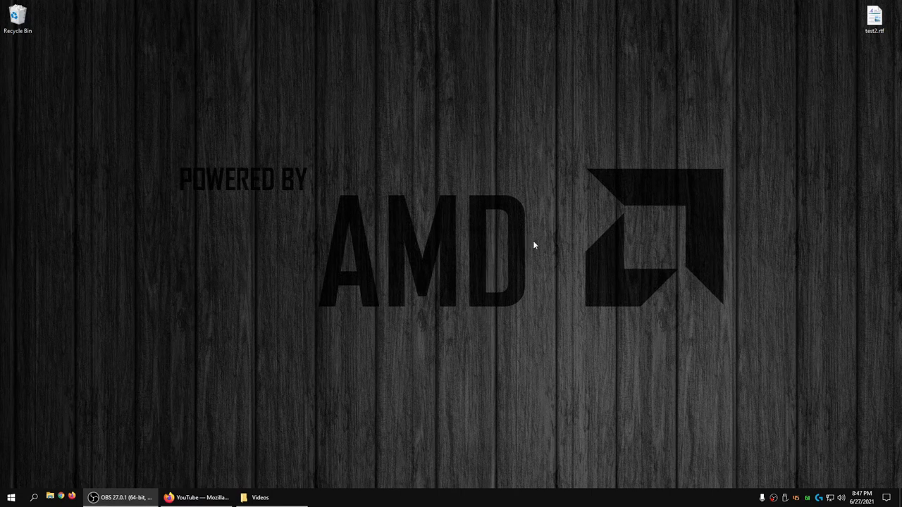
pyautogui.moveTo(550, 214)
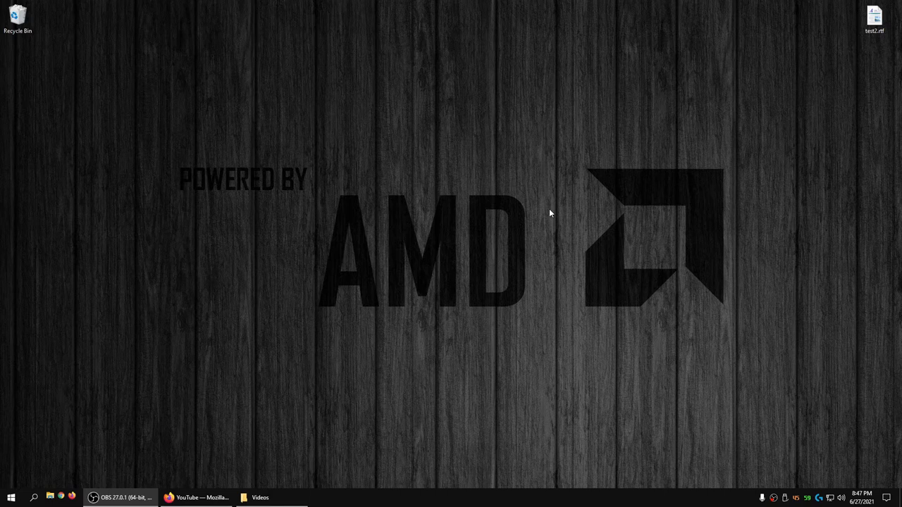
pyautogui.moveTo(476, 219)
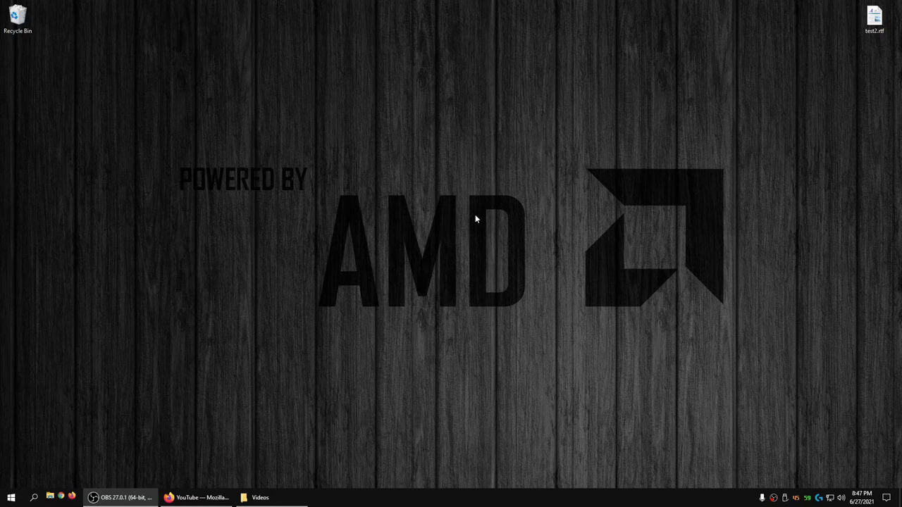
pyautogui.moveTo(475, 216)
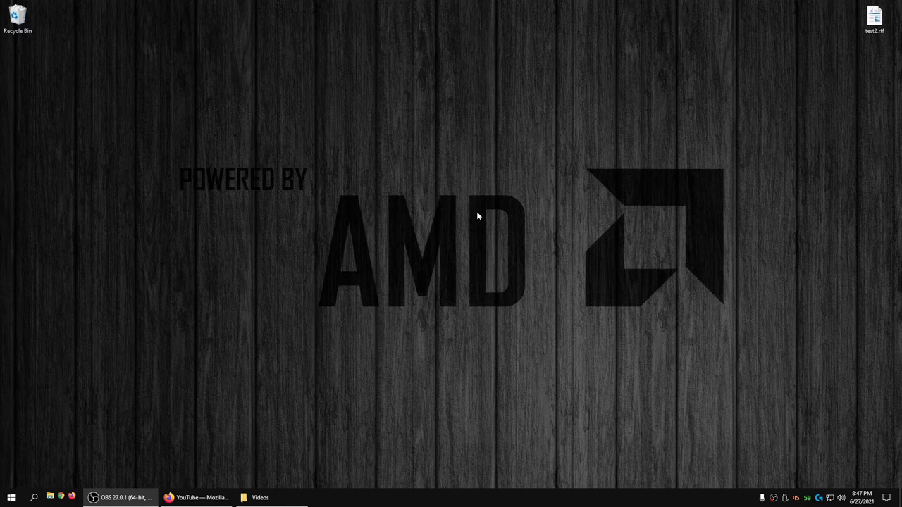
pyautogui.moveTo(446, 226)
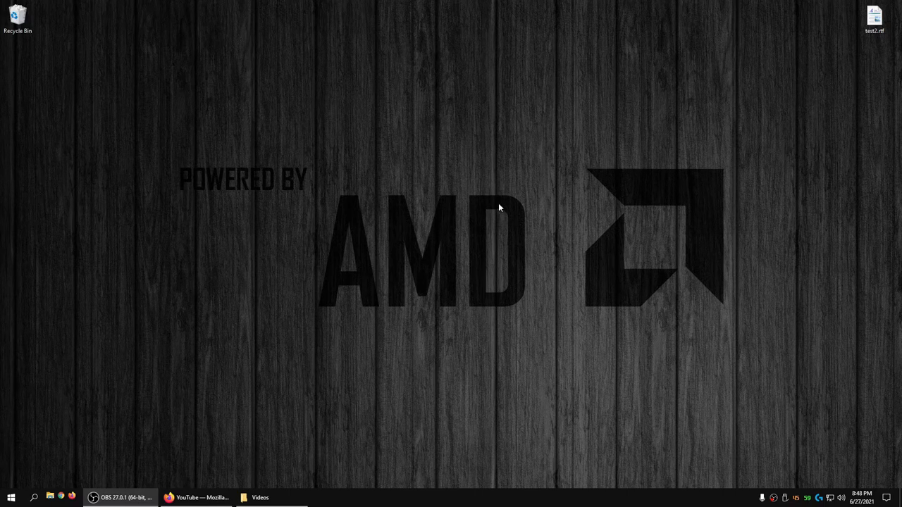
pyautogui.moveTo(393, 217)
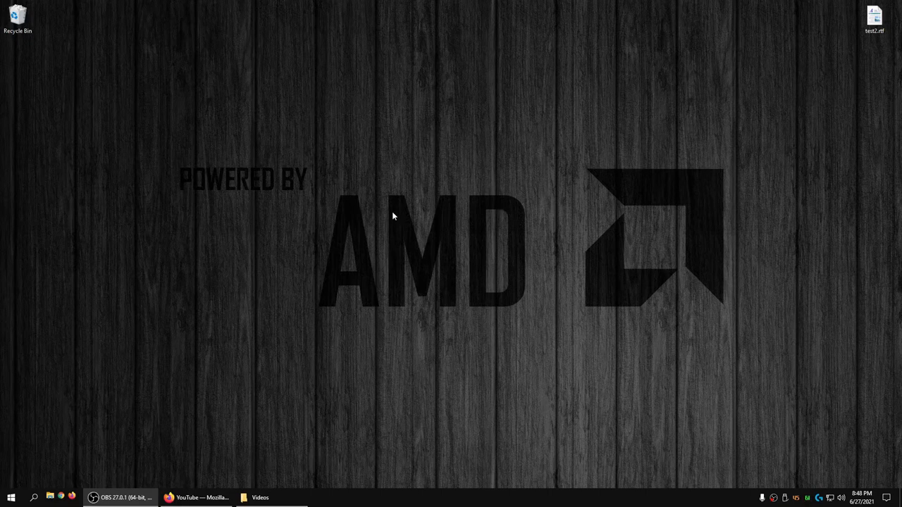
pyautogui.moveTo(423, 215)
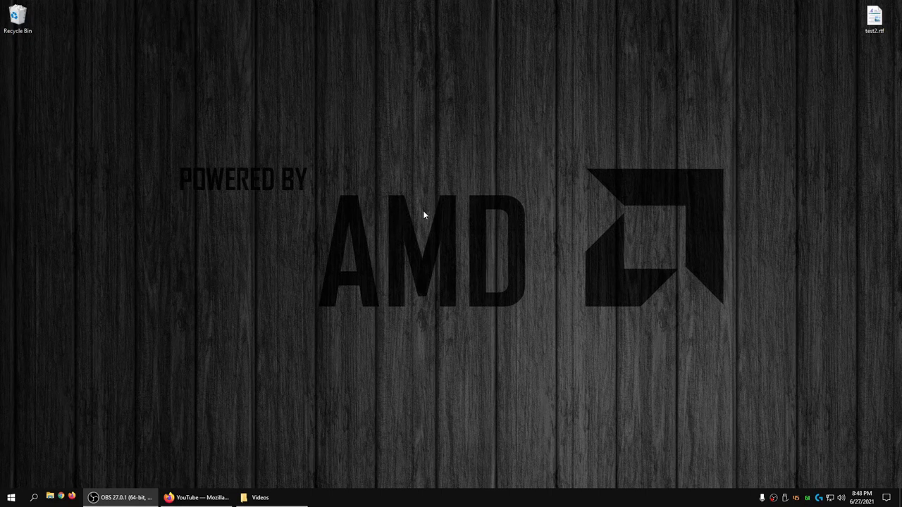
pyautogui.moveTo(409, 225)
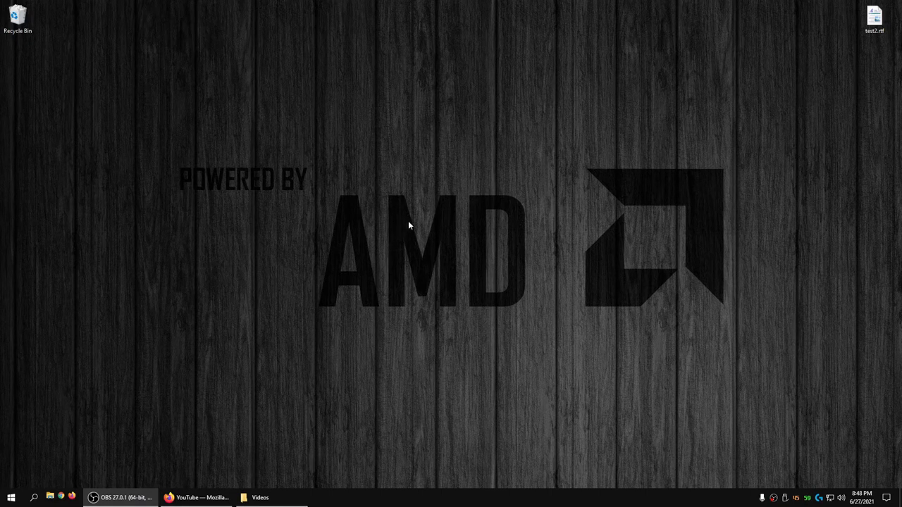
pyautogui.moveTo(426, 182)
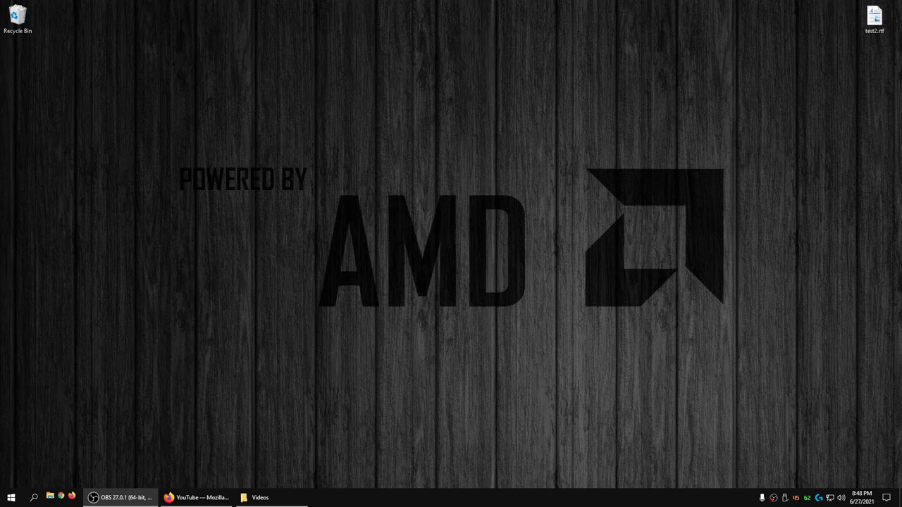
pyautogui.moveTo(97, 220)
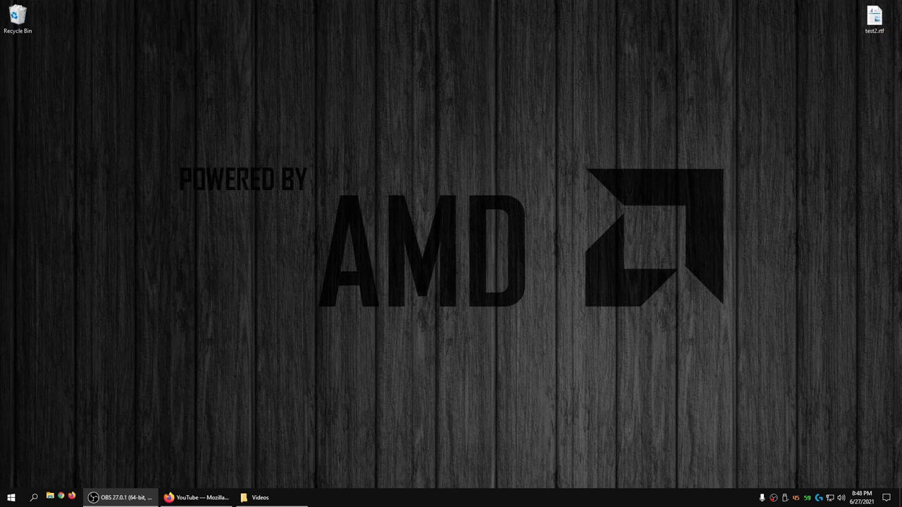
pyautogui.moveTo(331, 274)
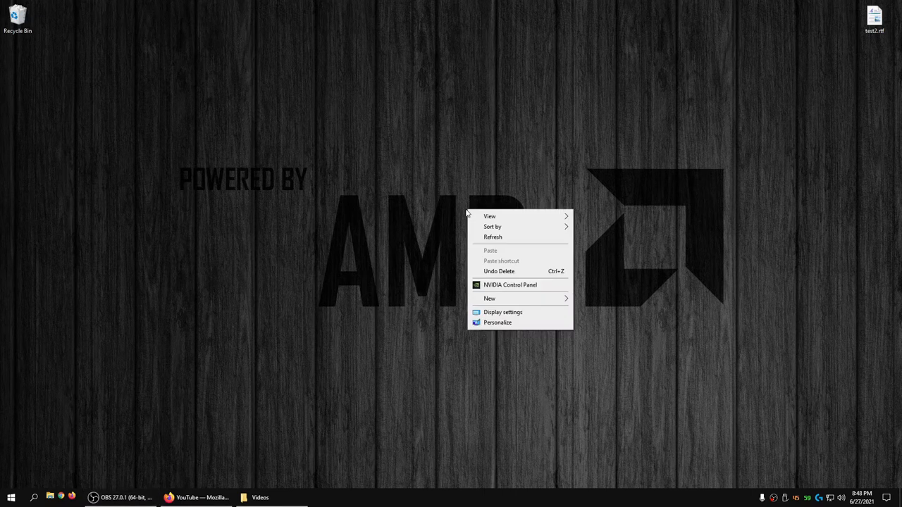
pyautogui.moveTo(527, 314)
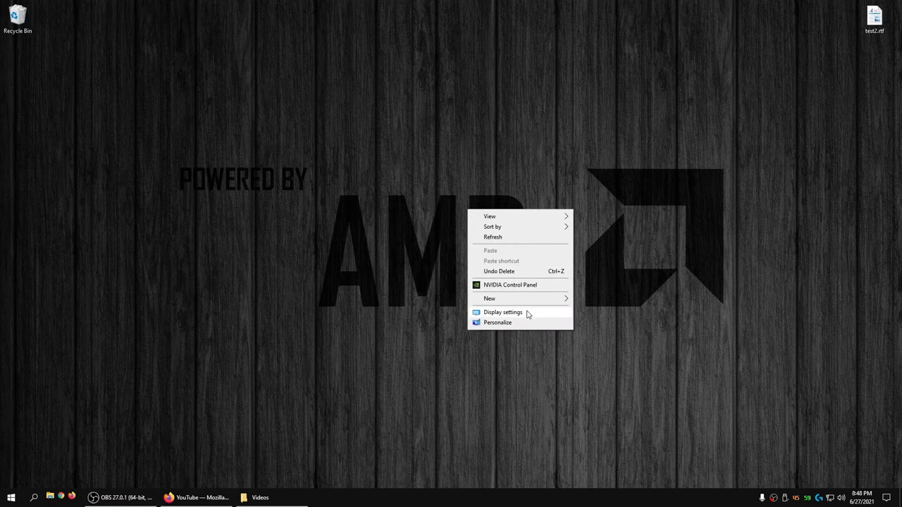
# Step: Open Display settings from the desktop right-click menu
pyautogui.click(502, 312)
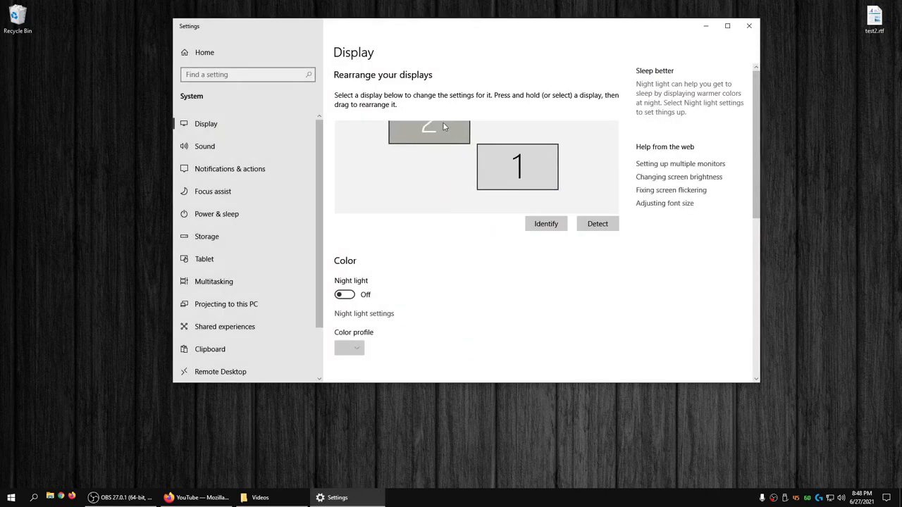
# Step: Move display 2 up-left so it touches display 1 only at a corner, and apply
pyautogui.moveTo(428, 132); pyautogui.dragTo(449, 153)
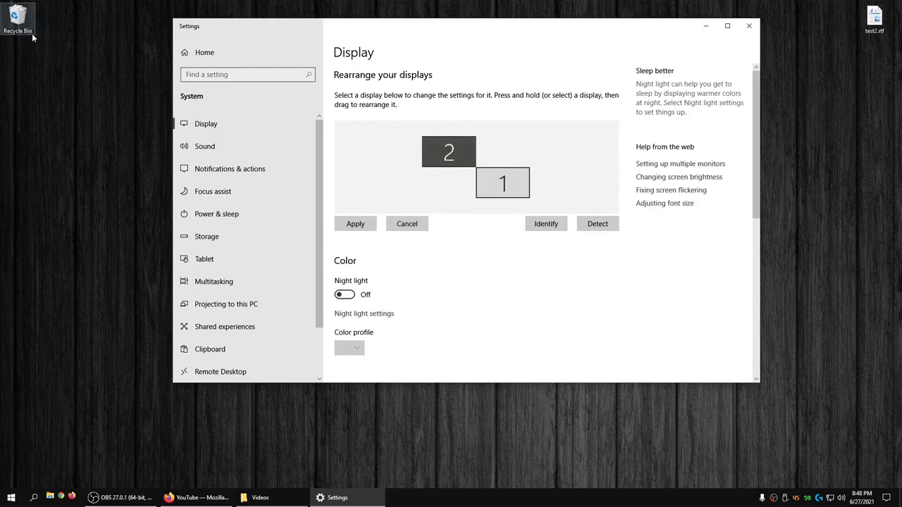
pyautogui.moveTo(414, 184)
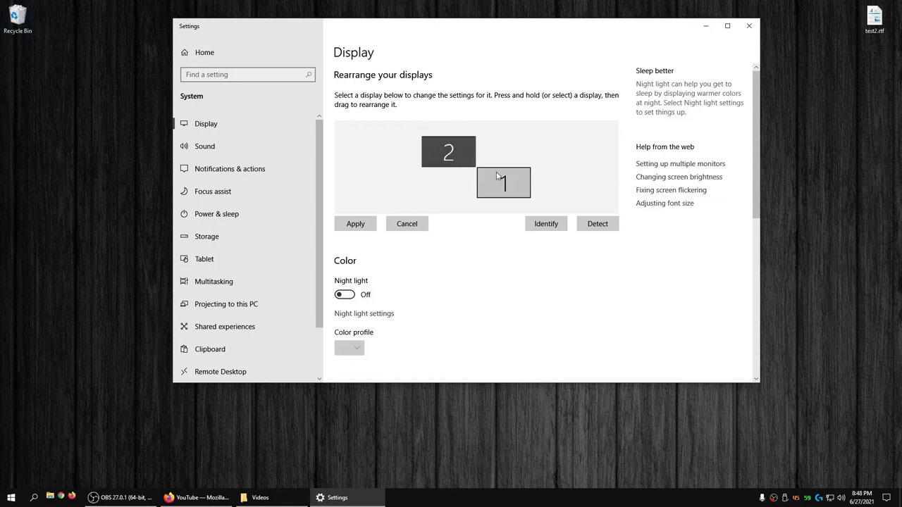
pyautogui.click(355, 223)
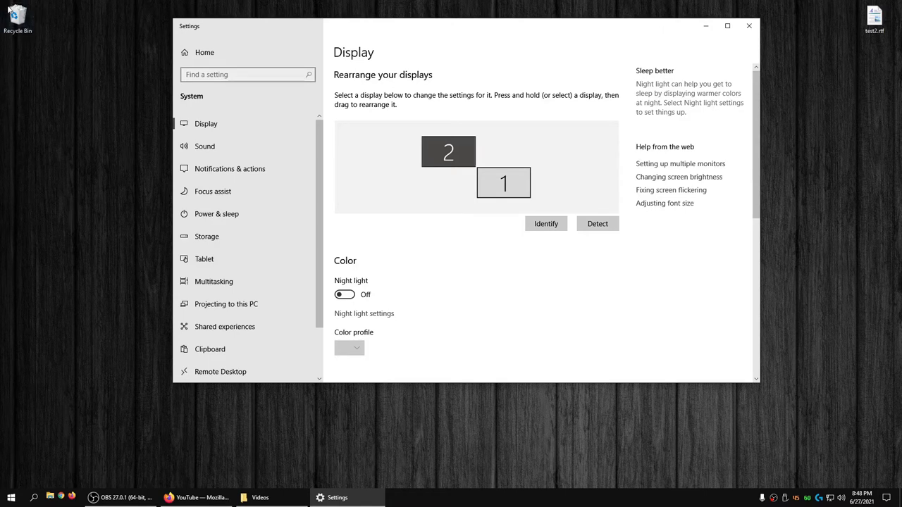
pyautogui.moveTo(20, 58)
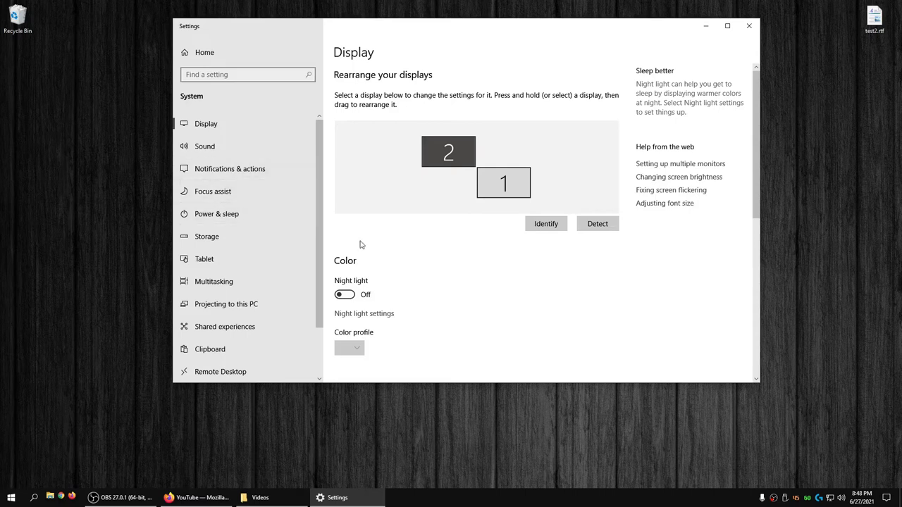
pyautogui.moveTo(282, 236)
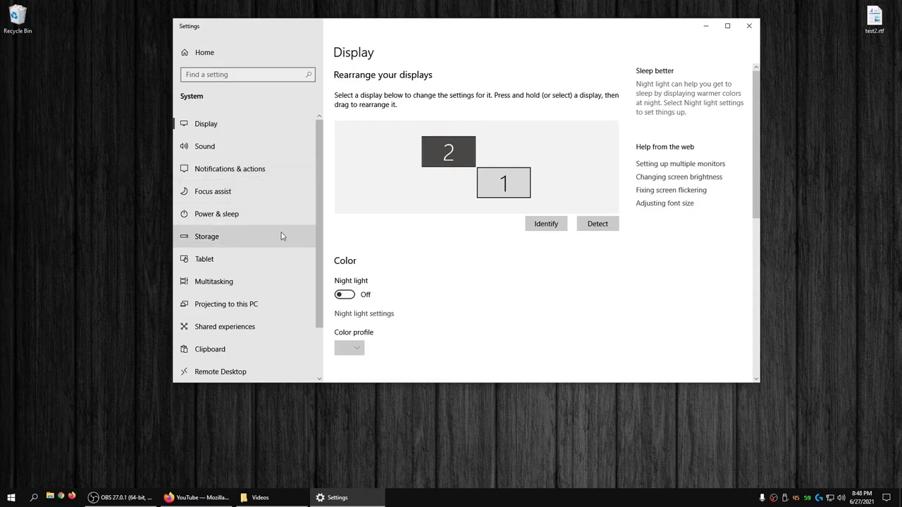
pyautogui.moveTo(440, 200)
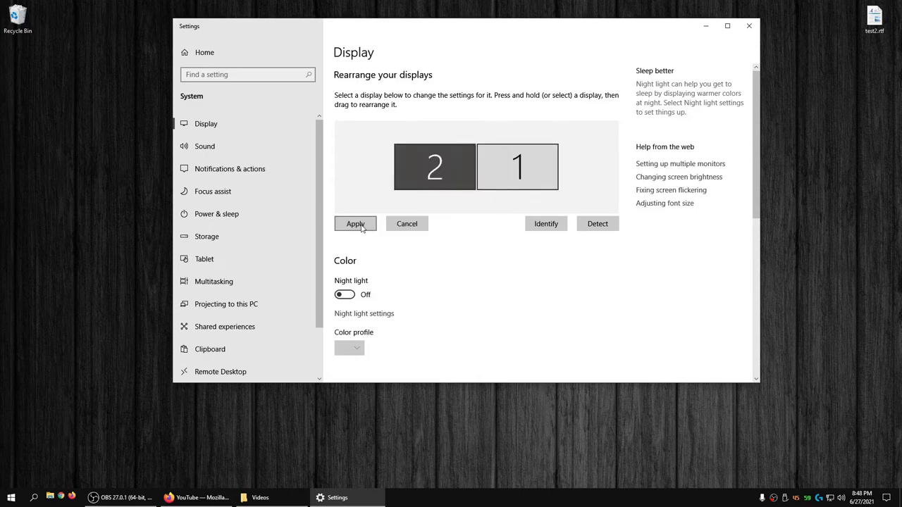
# Step: Apply display 2 flush left of display 1, then close Settings
pyautogui.click(355, 223)
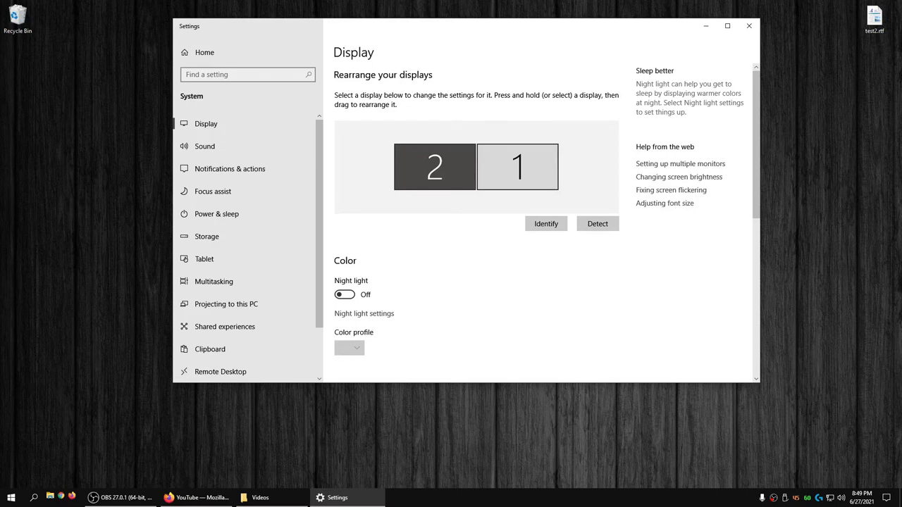
pyautogui.click(434, 167)
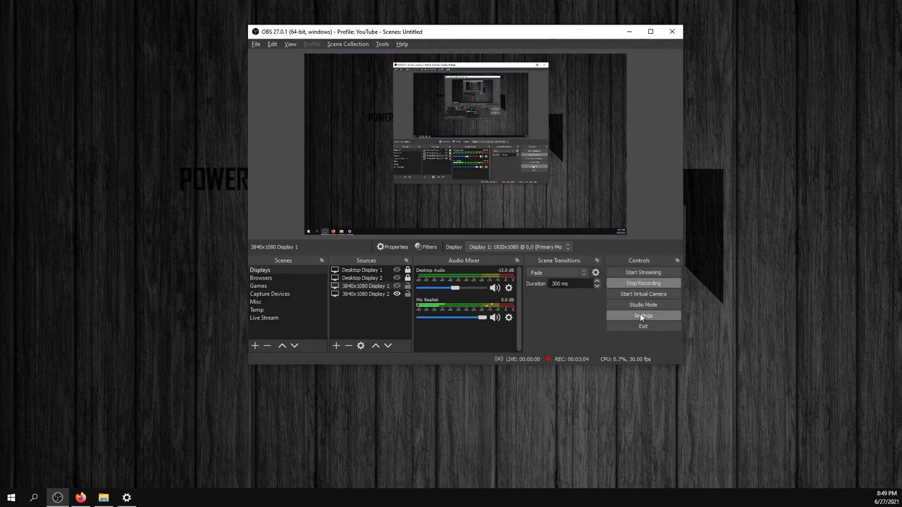
pyautogui.click(641, 316)
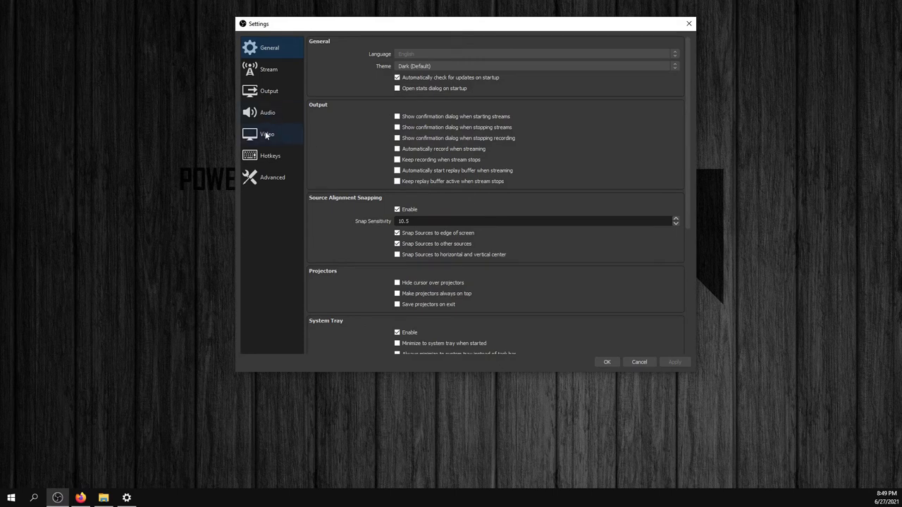
pyautogui.click(267, 134)
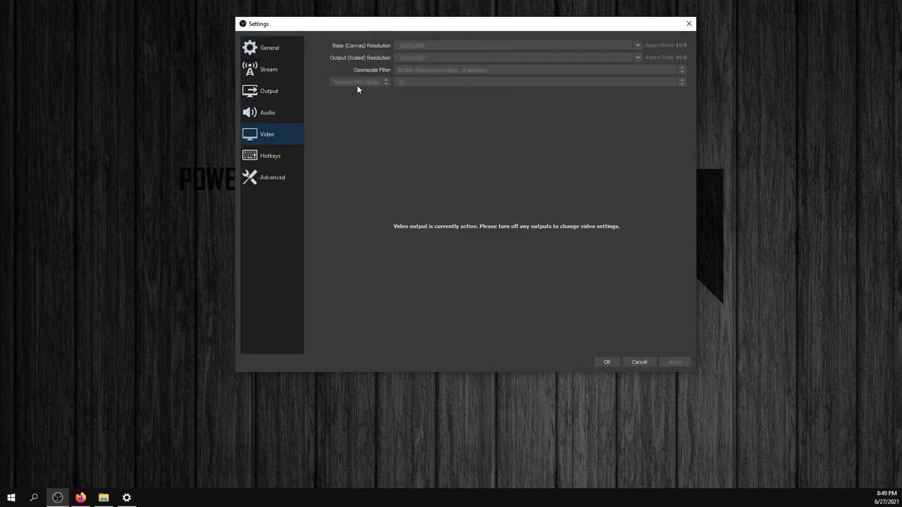
pyautogui.moveTo(362, 91)
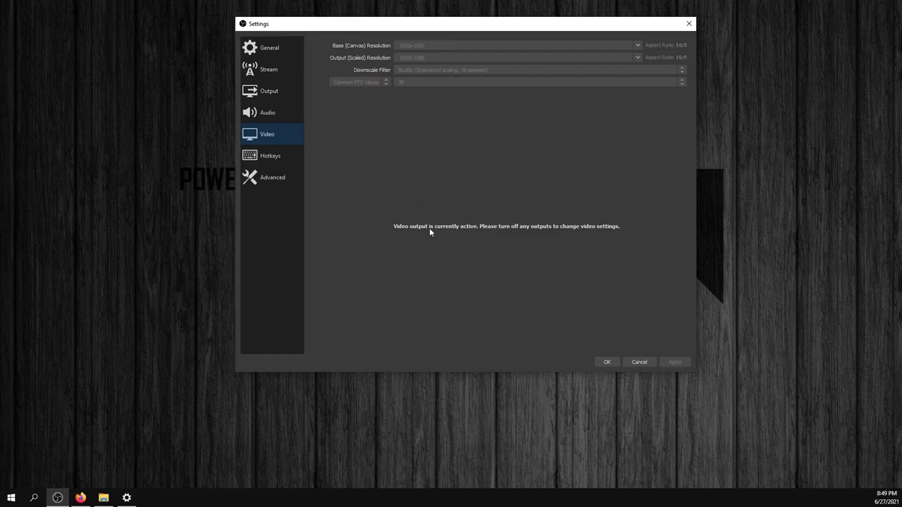
pyautogui.moveTo(518, 241)
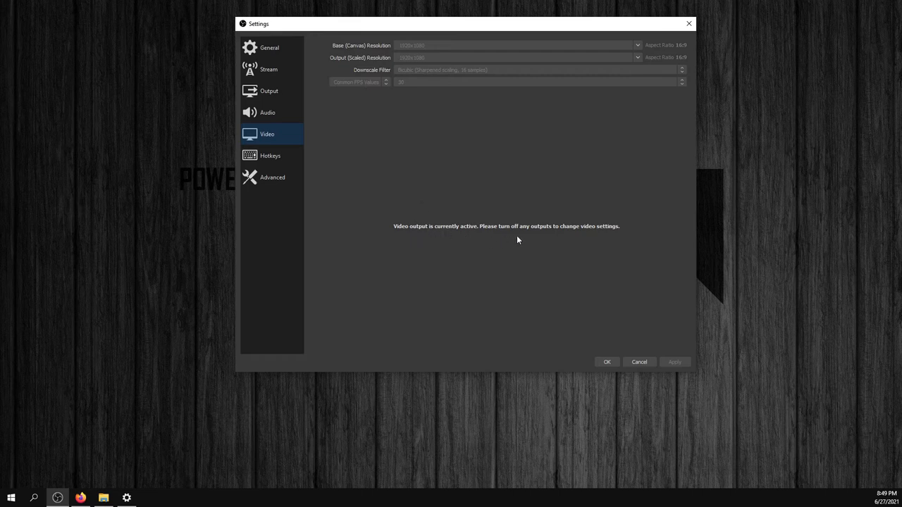
pyautogui.moveTo(495, 161)
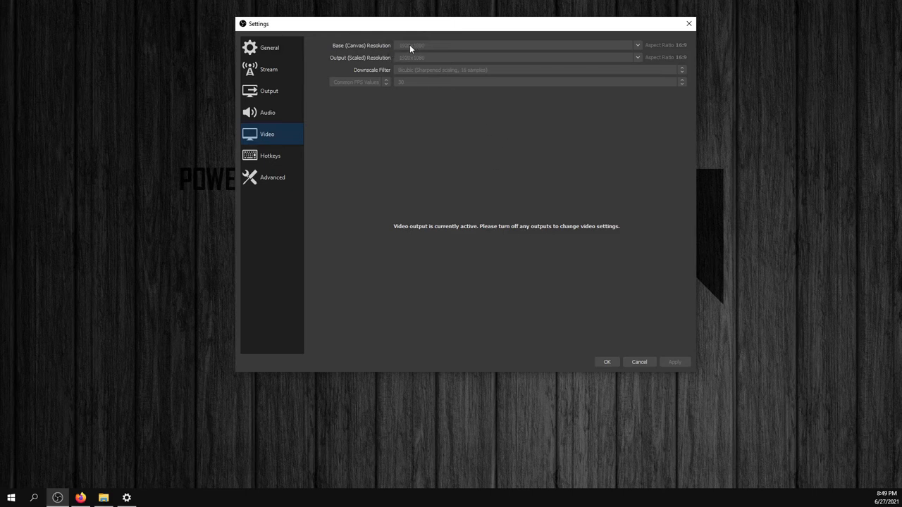
pyautogui.moveTo(426, 49)
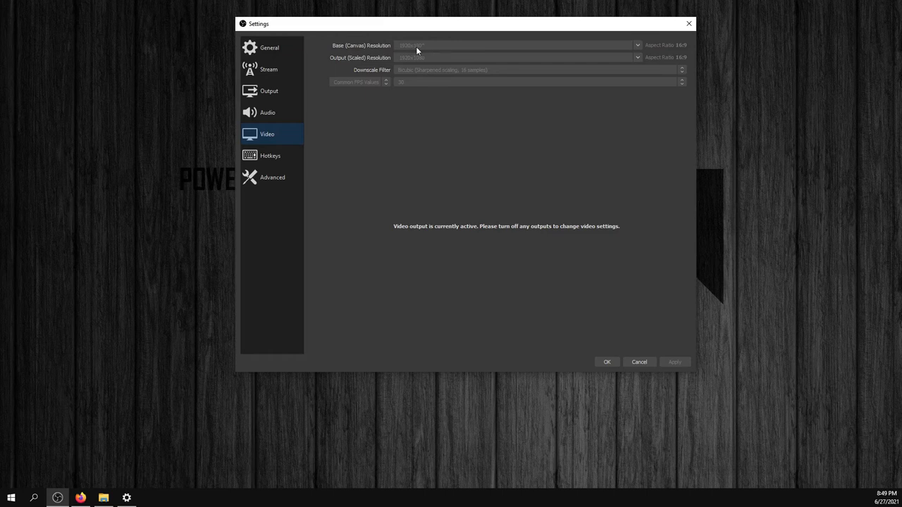
pyautogui.moveTo(432, 55)
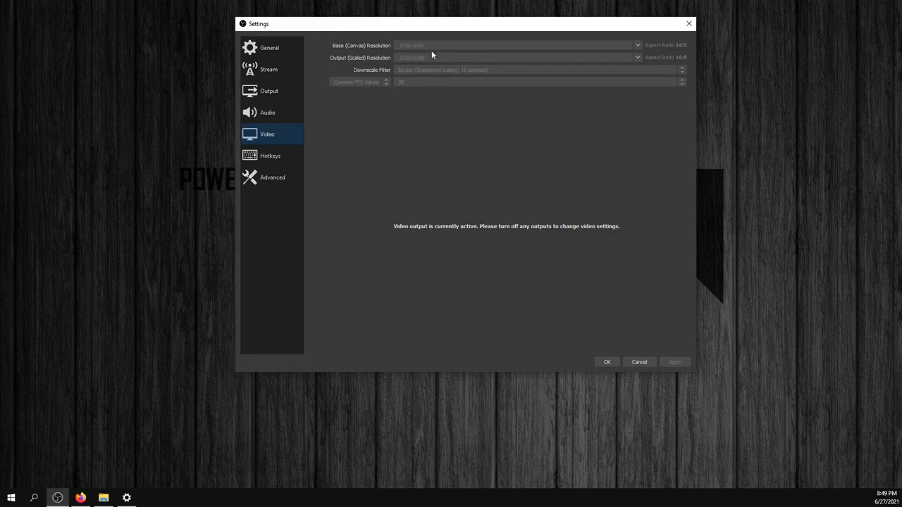
pyautogui.moveTo(452, 52)
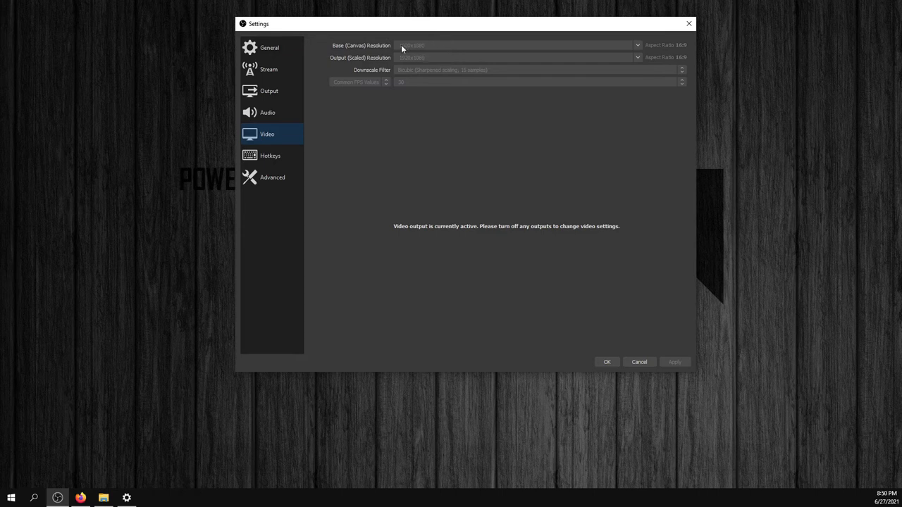
pyautogui.moveTo(413, 52)
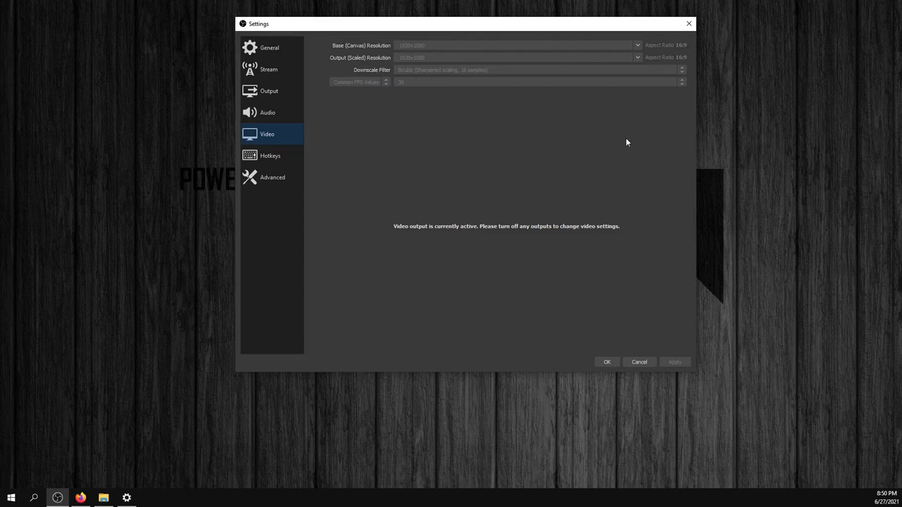
pyautogui.moveTo(518, 110)
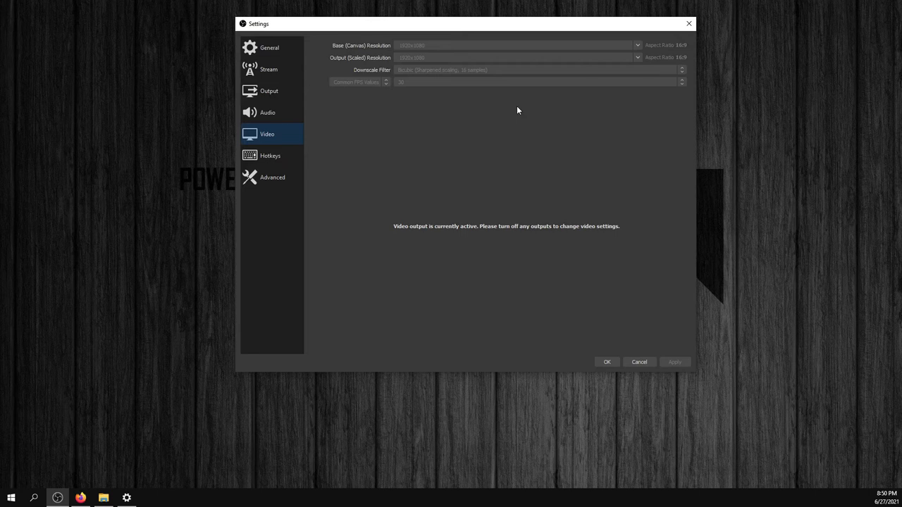
pyautogui.moveTo(523, 109)
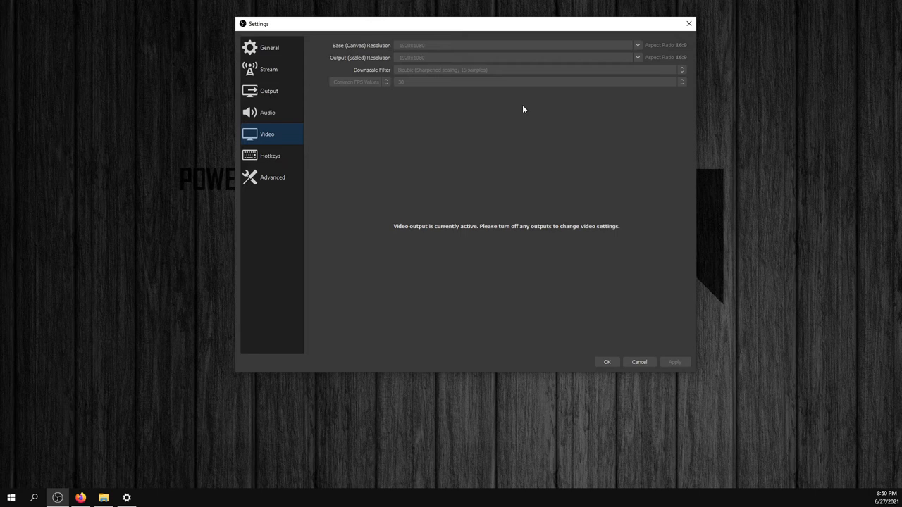
pyautogui.moveTo(431, 57)
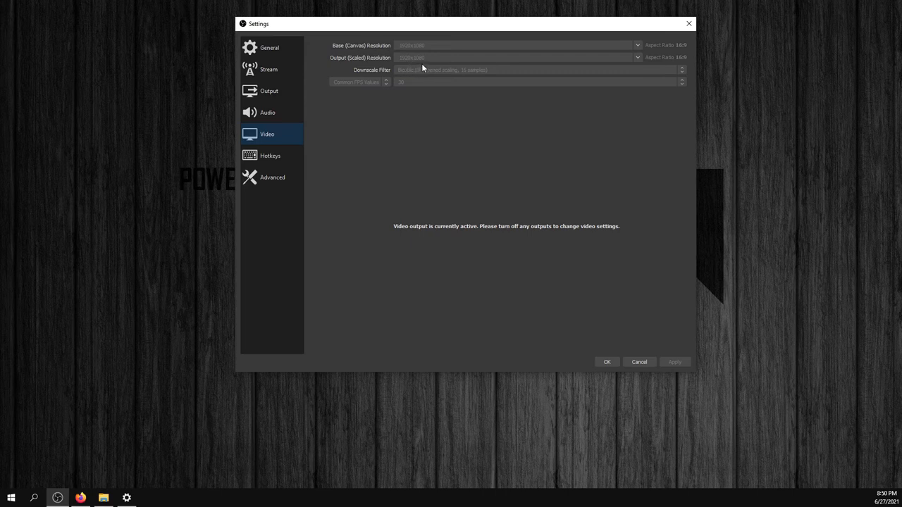
pyautogui.moveTo(413, 51)
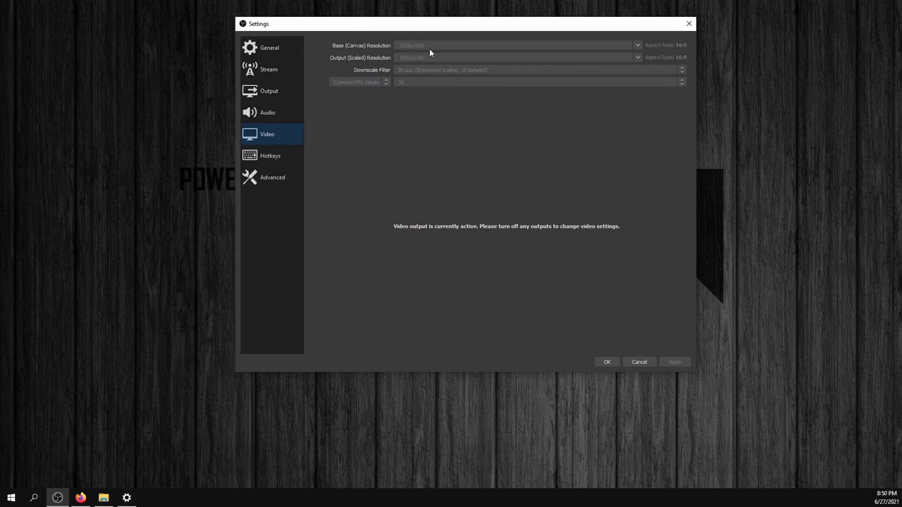
pyautogui.moveTo(533, 56)
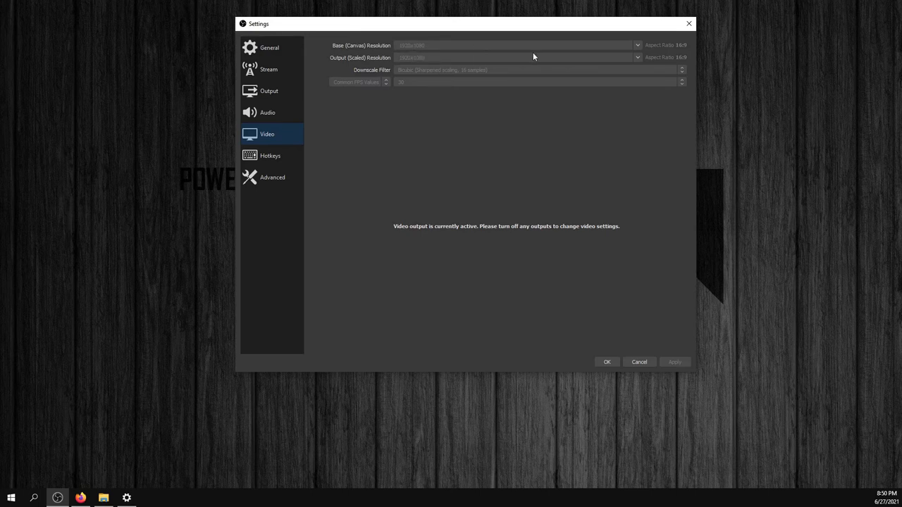
pyautogui.moveTo(454, 84)
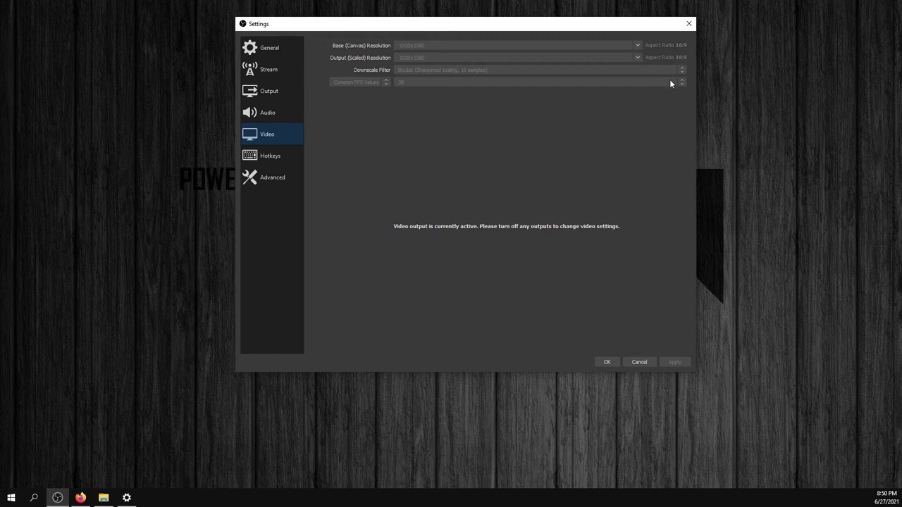
pyautogui.moveTo(698, 61)
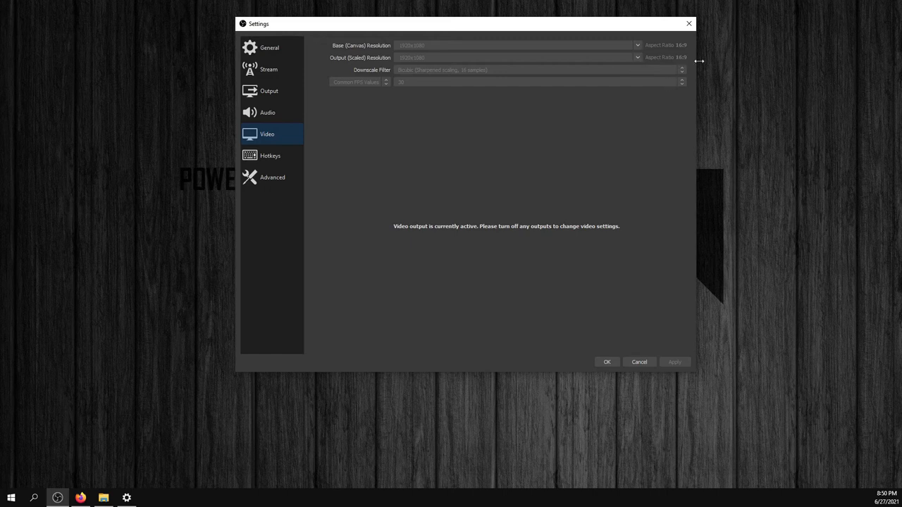
pyautogui.moveTo(701, 64)
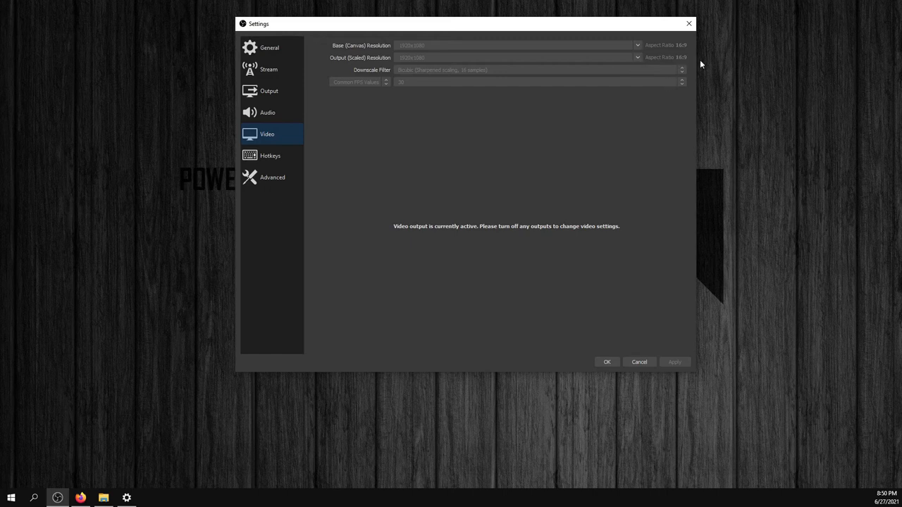
pyautogui.moveTo(513, 57)
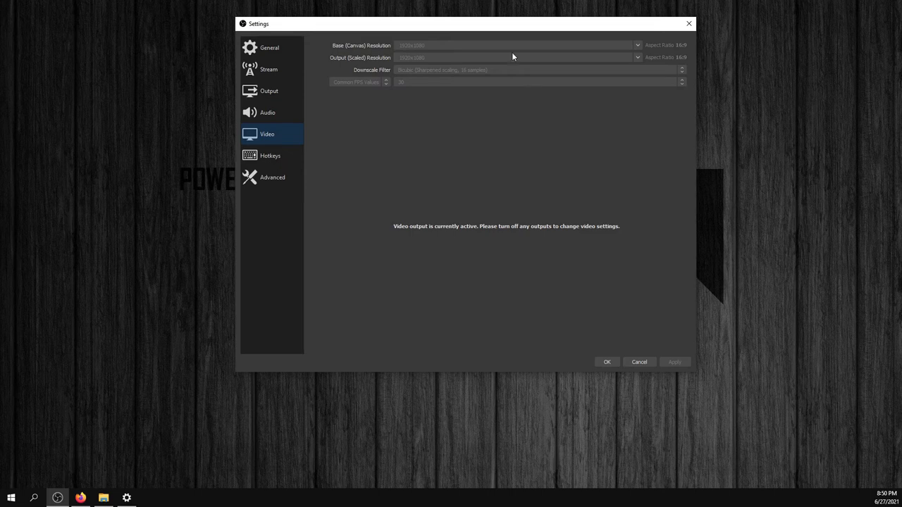
pyautogui.moveTo(498, 76)
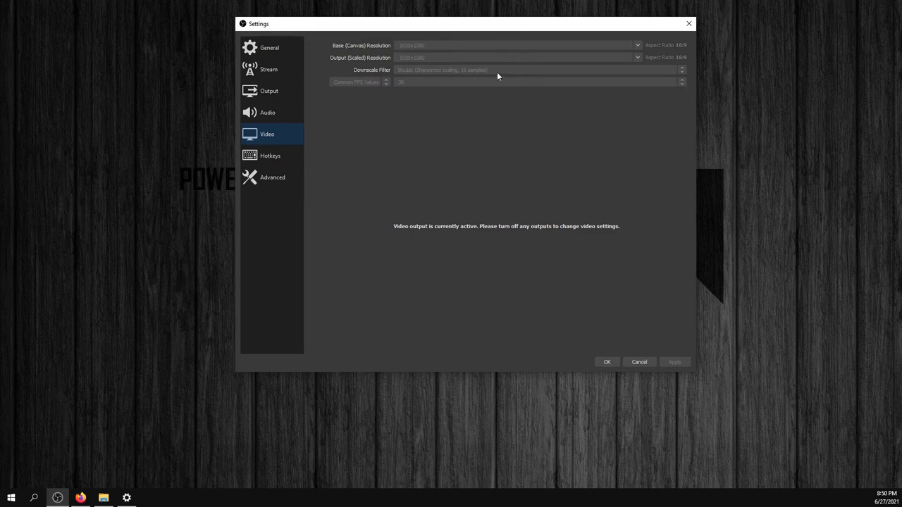
pyautogui.moveTo(729, 260)
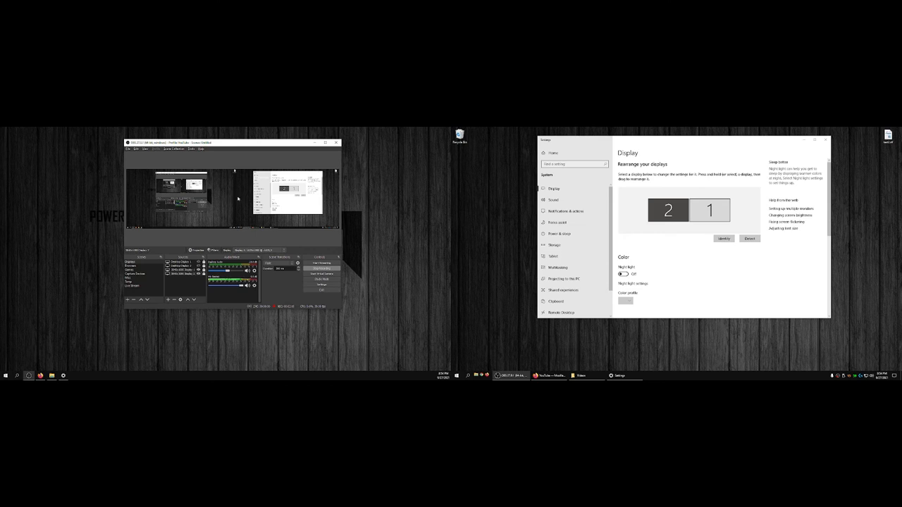
pyautogui.moveTo(453, 230)
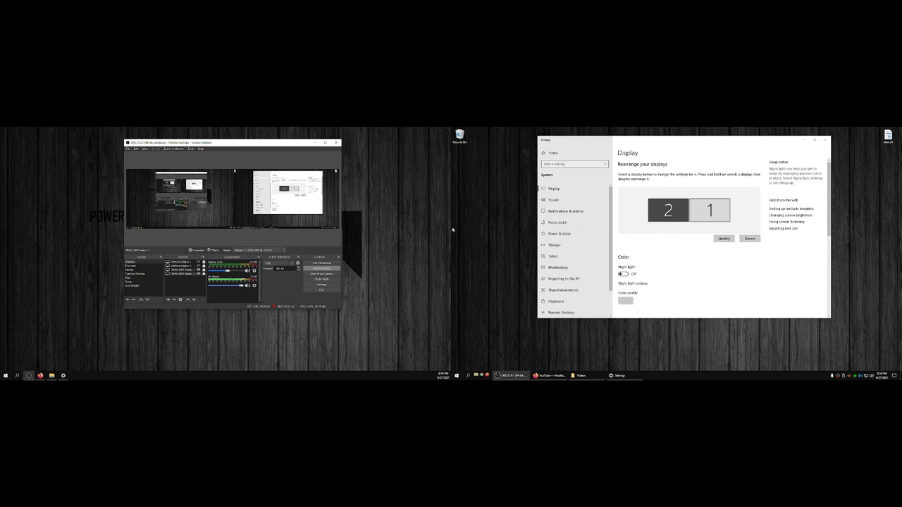
pyautogui.moveTo(482, 231)
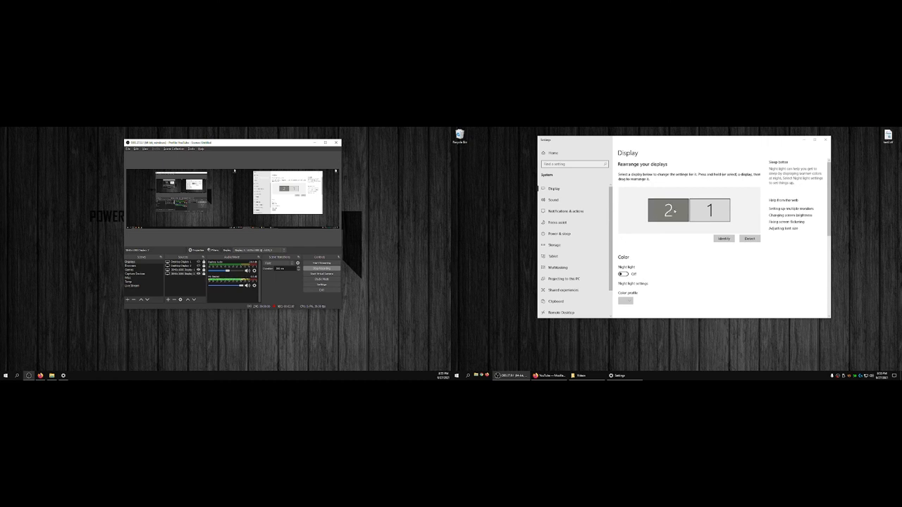
# Step: Drag the monitor 2 tile up and away so it no longer touches monitor 1
pyautogui.moveTo(668, 210); pyautogui.dragTo(662, 193)
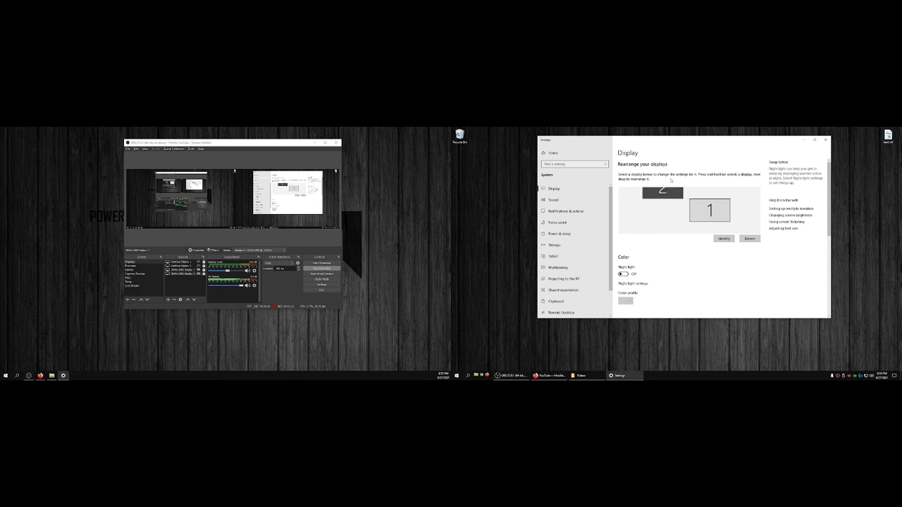
pyautogui.moveTo(663, 192); pyautogui.dragTo(663, 195)
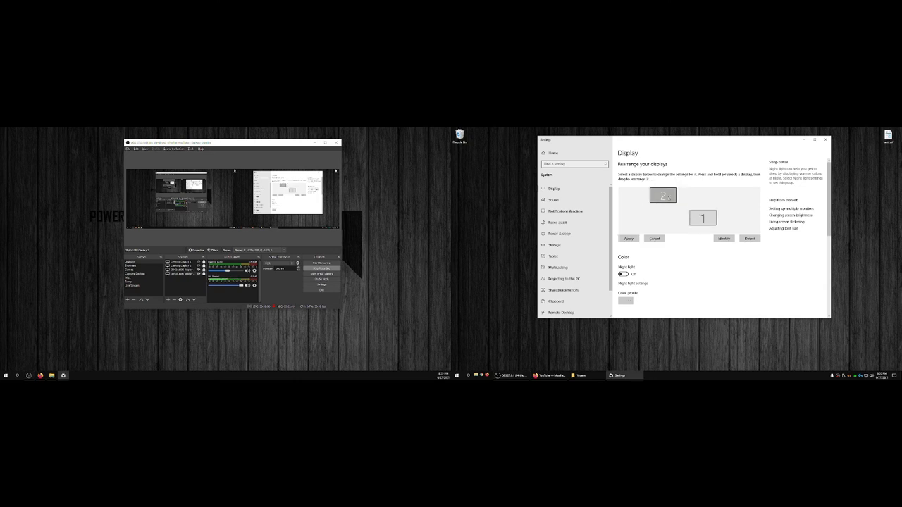
pyautogui.moveTo(663, 195); pyautogui.dragTo(675, 203)
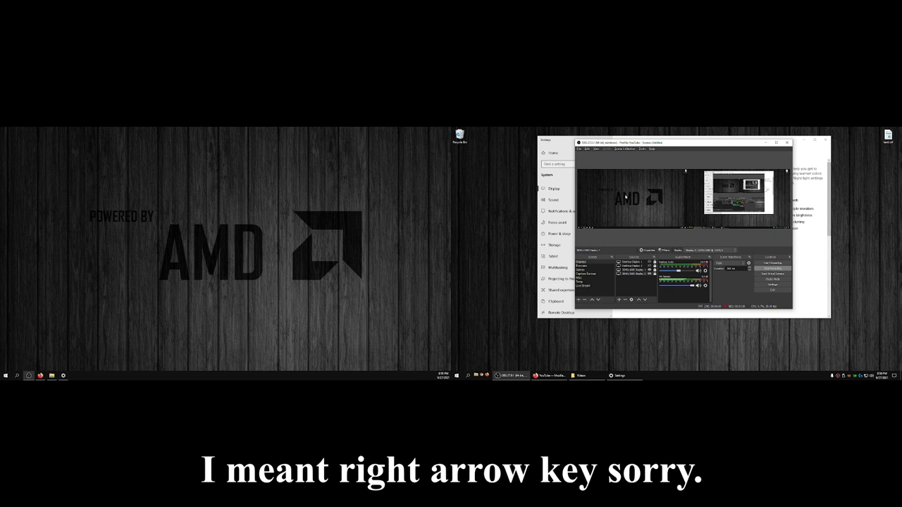
pyautogui.moveTo(451, 273)
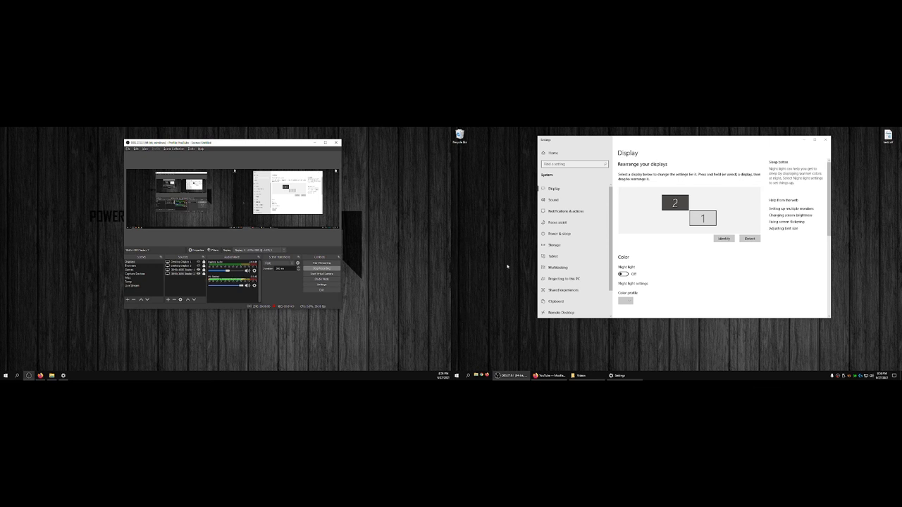
pyautogui.moveTo(531, 264)
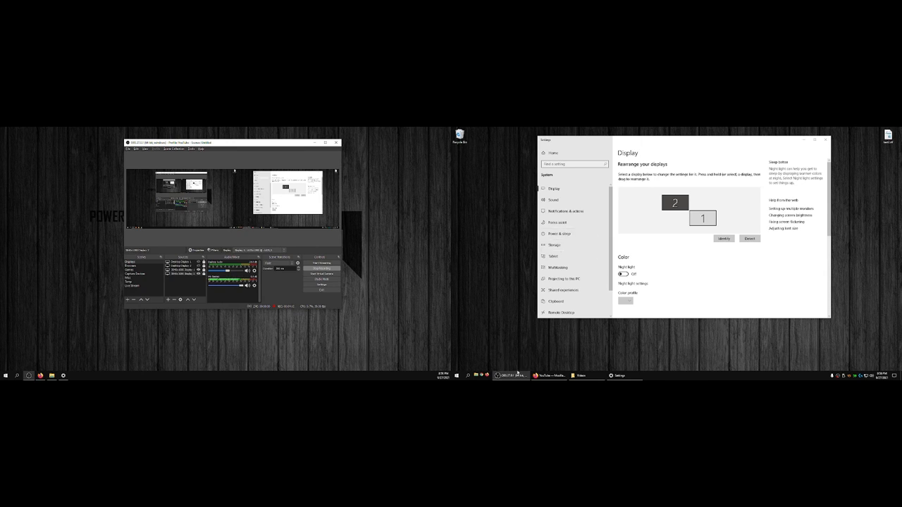
pyautogui.moveTo(512, 375)
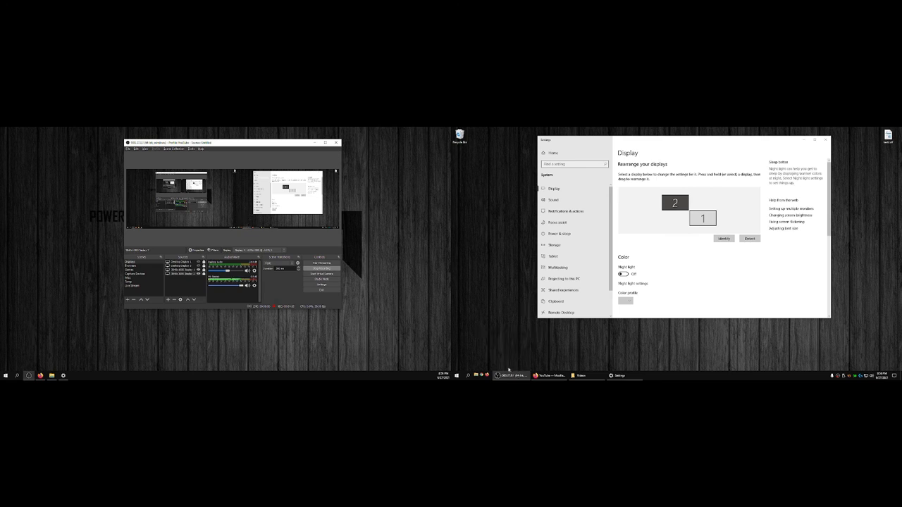
pyautogui.moveTo(500, 374)
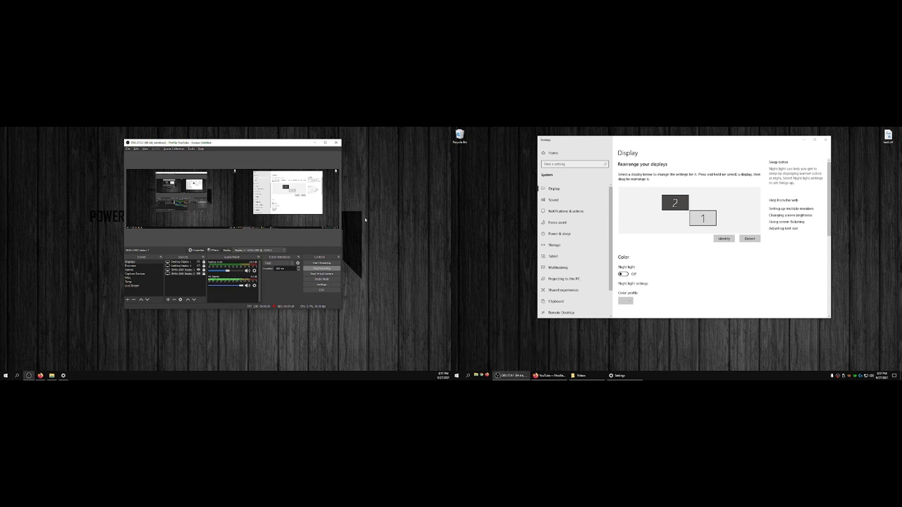
pyautogui.moveTo(389, 225)
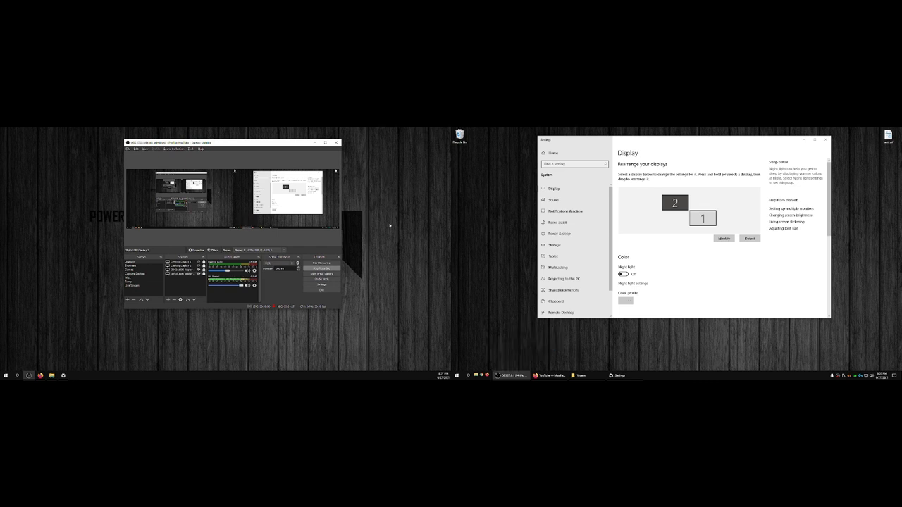